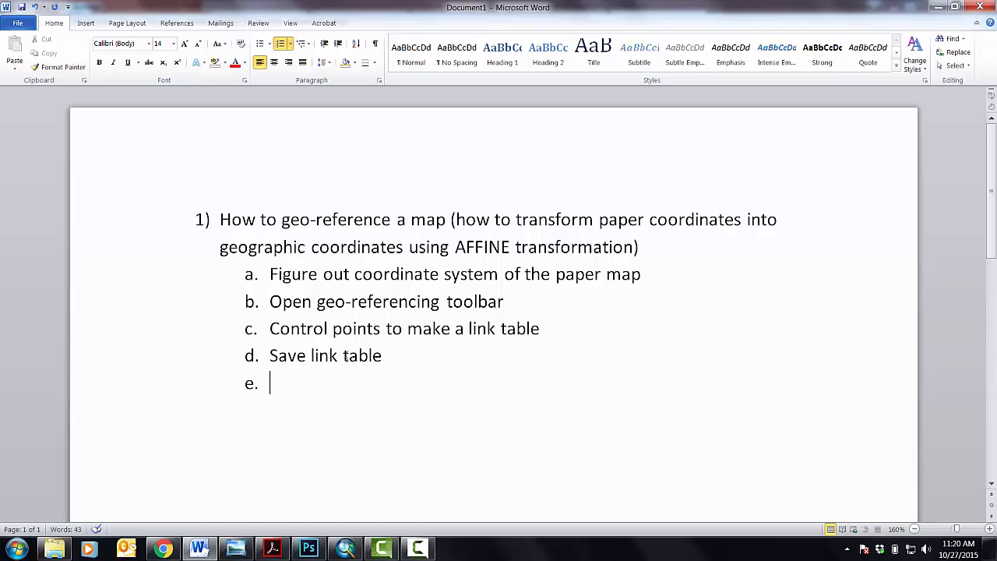
Type 'Georectify the' as the fifth outline item in Word
text(Georectif)
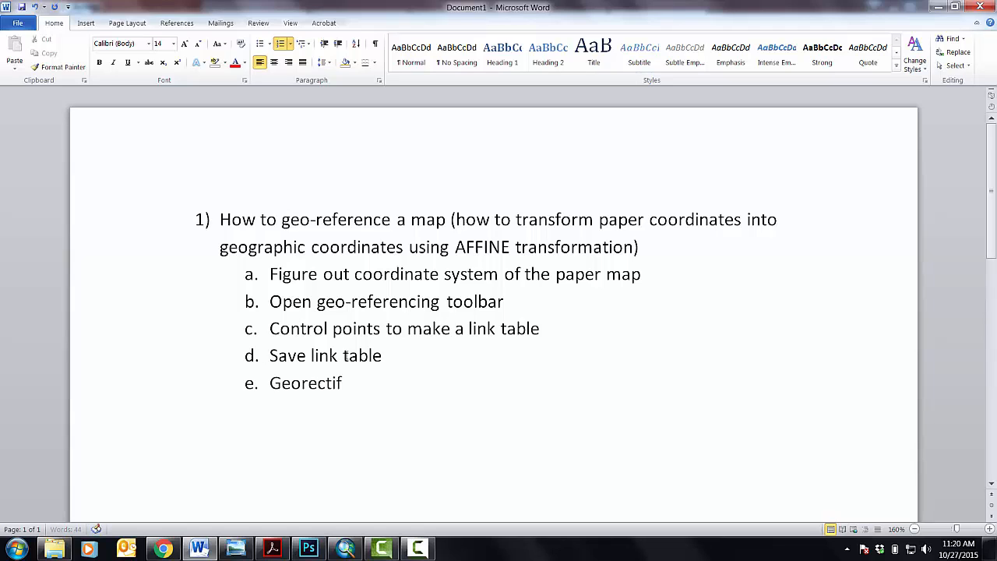
text(y the)
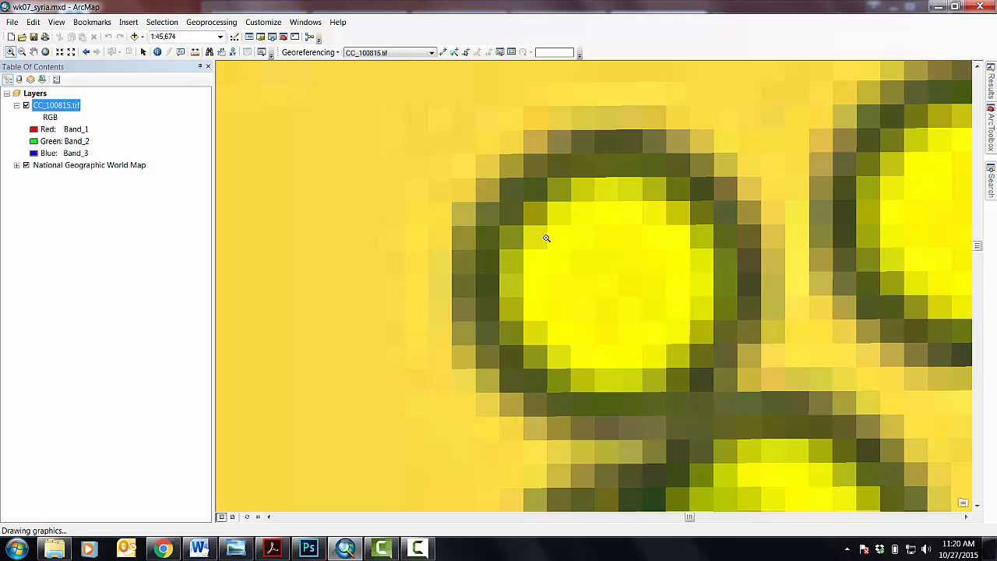
mouse_move(406, 174)
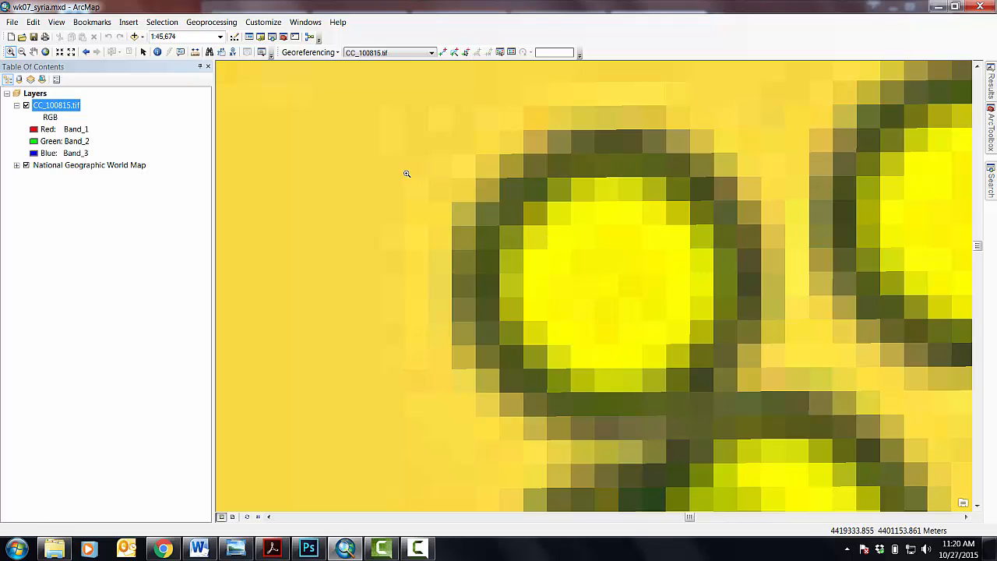
mouse_move(446, 228)
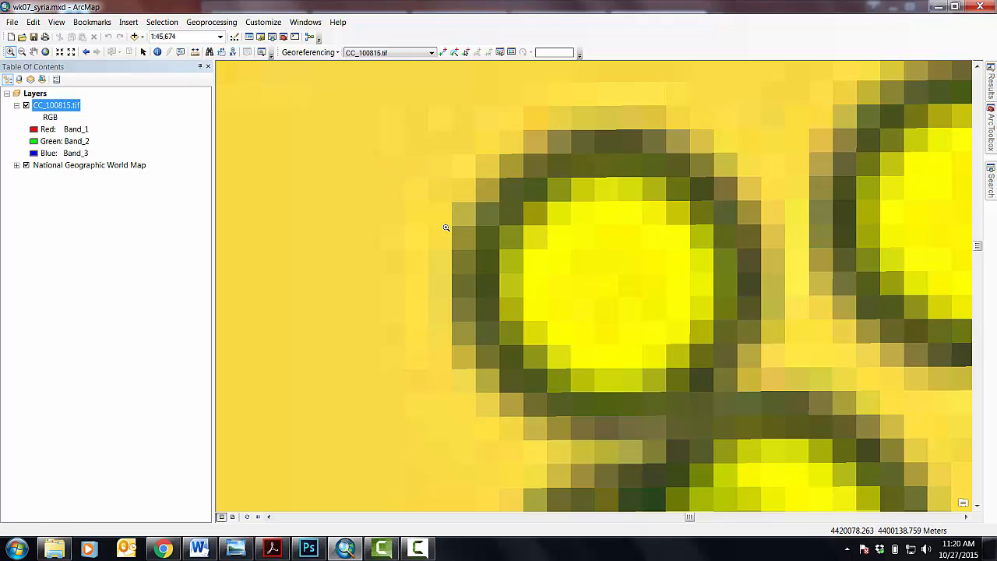
mouse_move(524, 206)
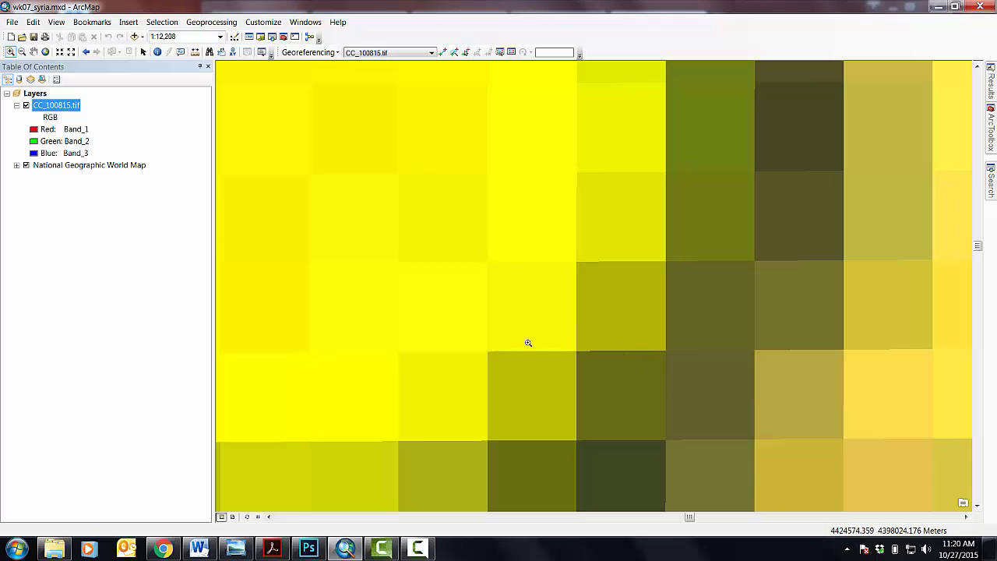
mouse_move(477, 442)
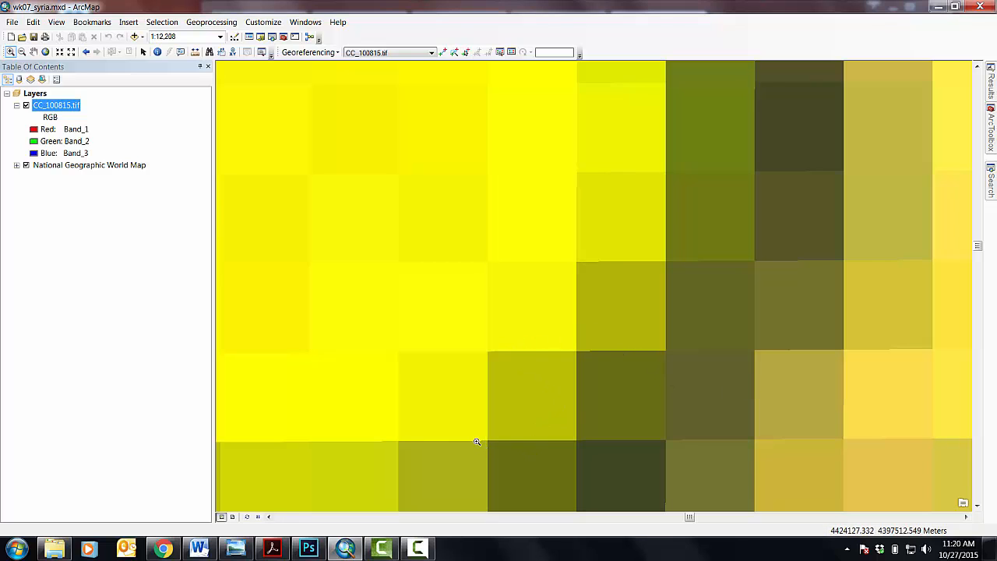
mouse_move(265, 371)
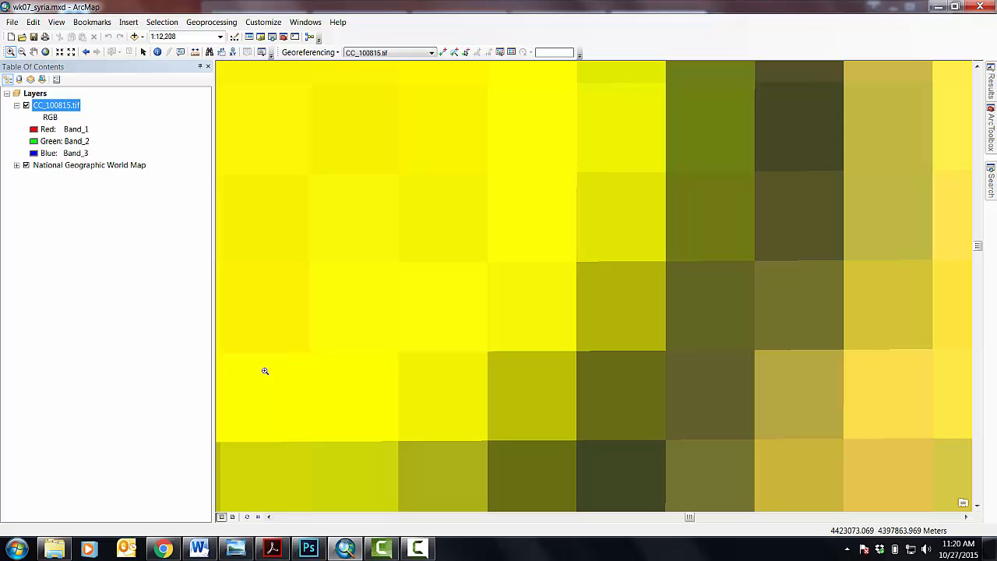
mouse_move(489, 283)
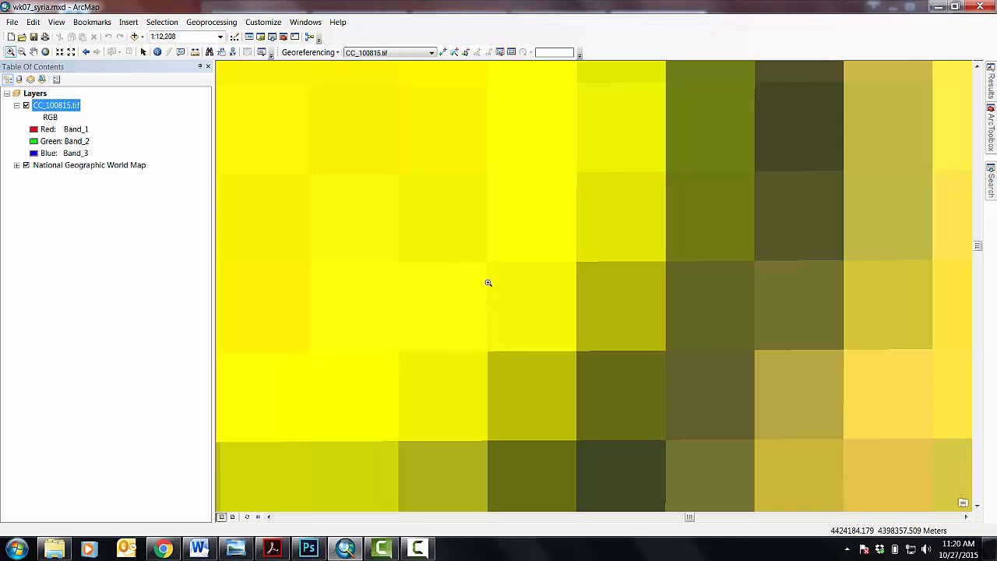
mouse_move(516, 320)
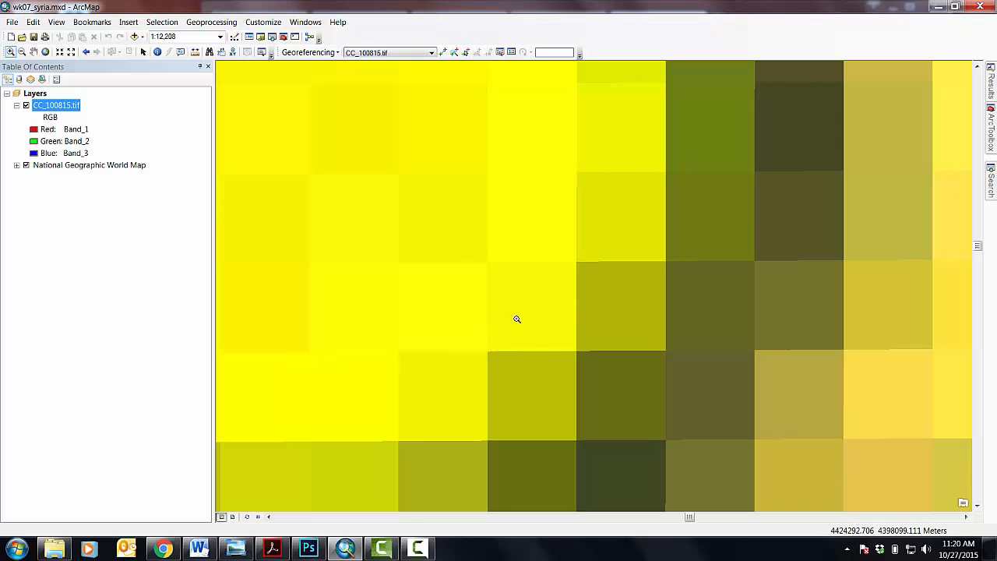
mouse_move(490, 284)
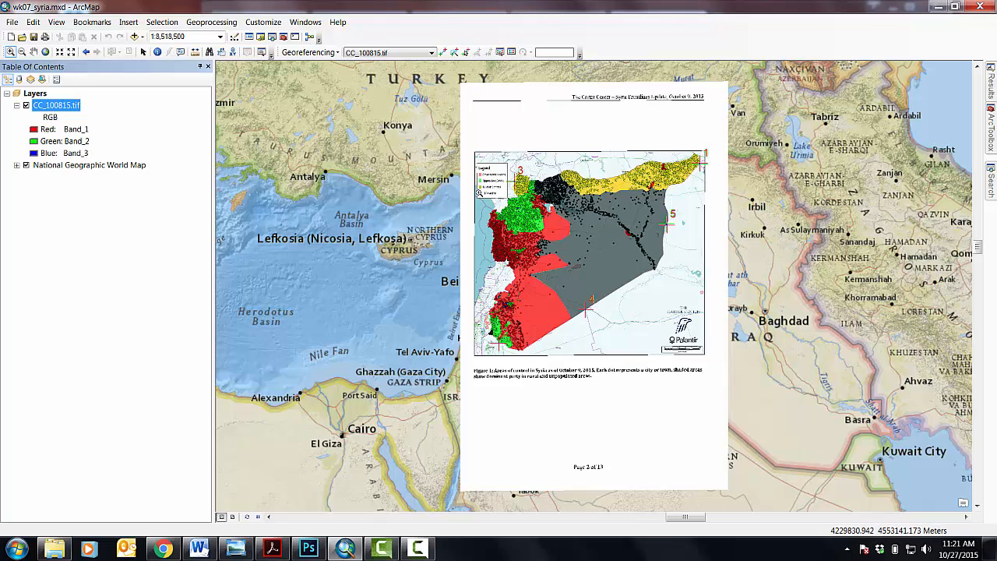
mouse_move(330, 46)
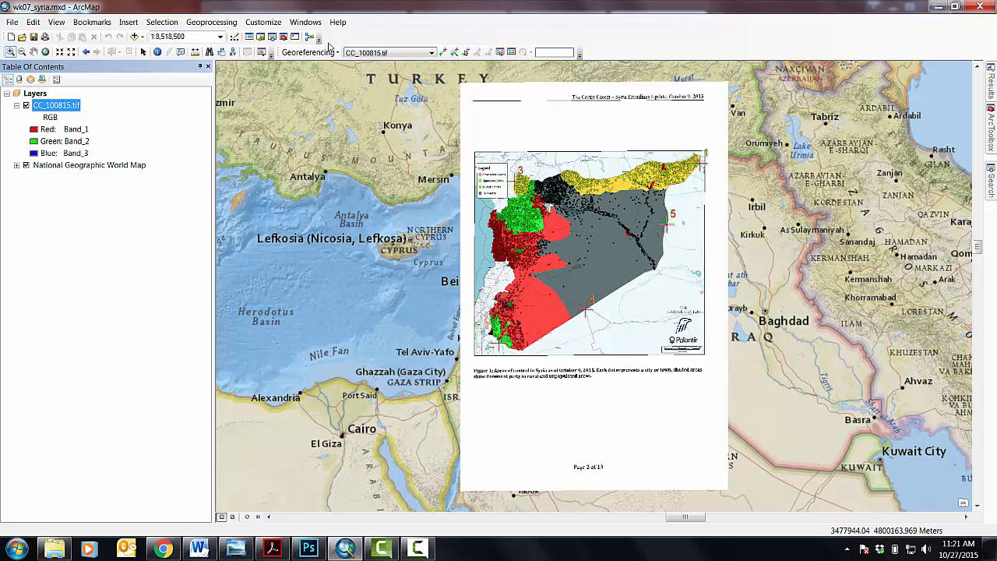
Show the Georeferencing menu in ArcMap, then return to the Word lesson outline
click(309, 52)
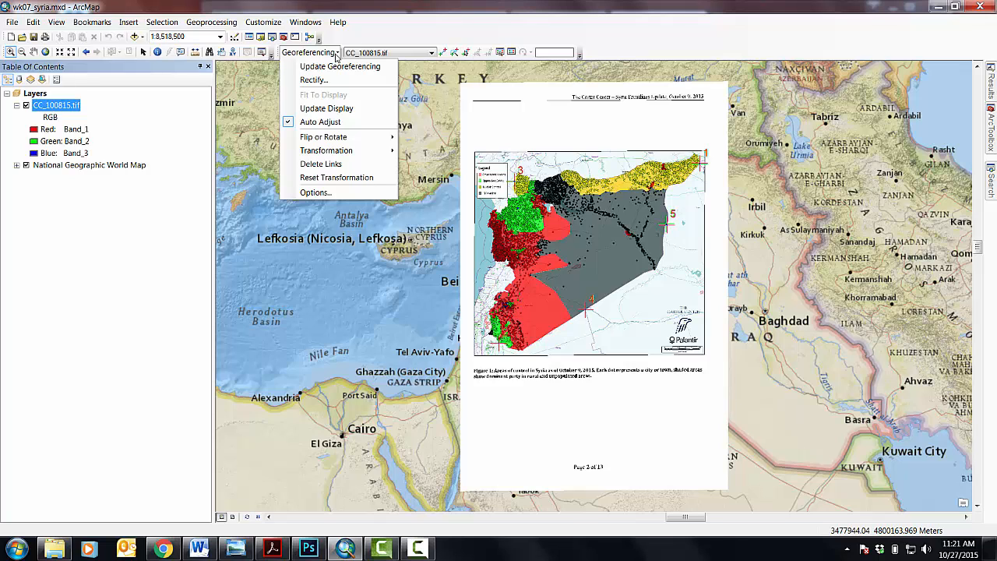
mouse_move(314, 80)
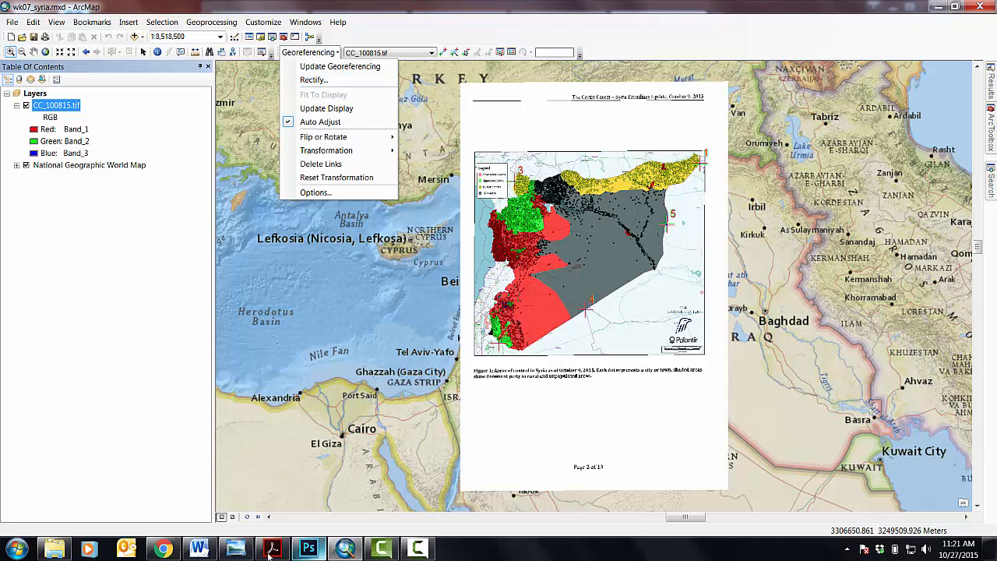
click(198, 549)
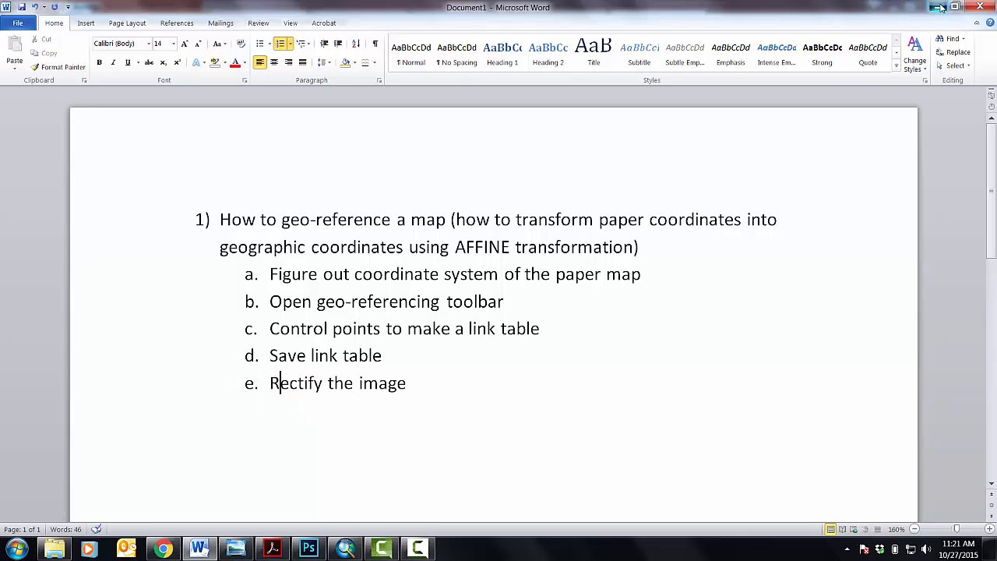
Minimize the Word outline to bring ArcMap back into view
click(235, 549)
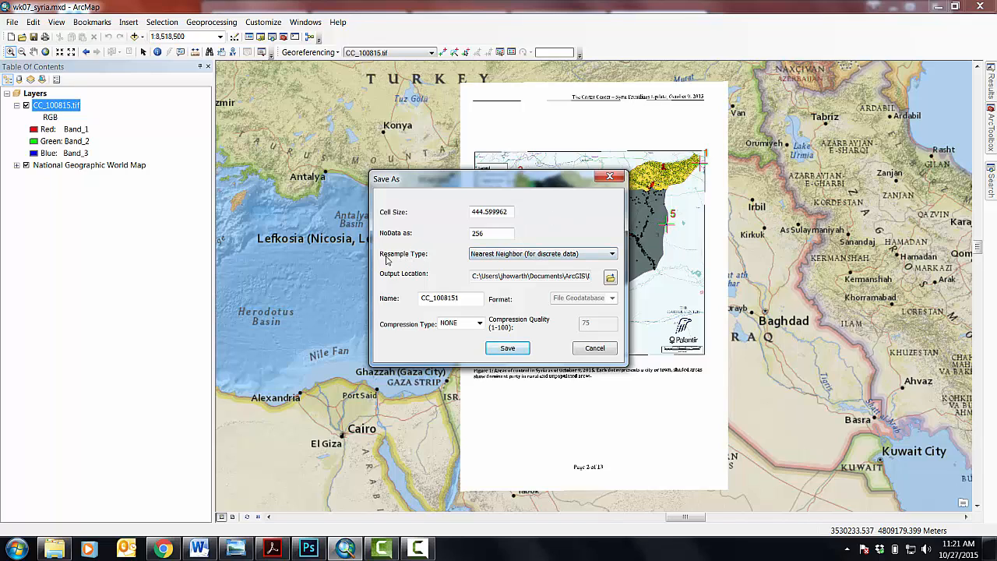
mouse_move(530, 313)
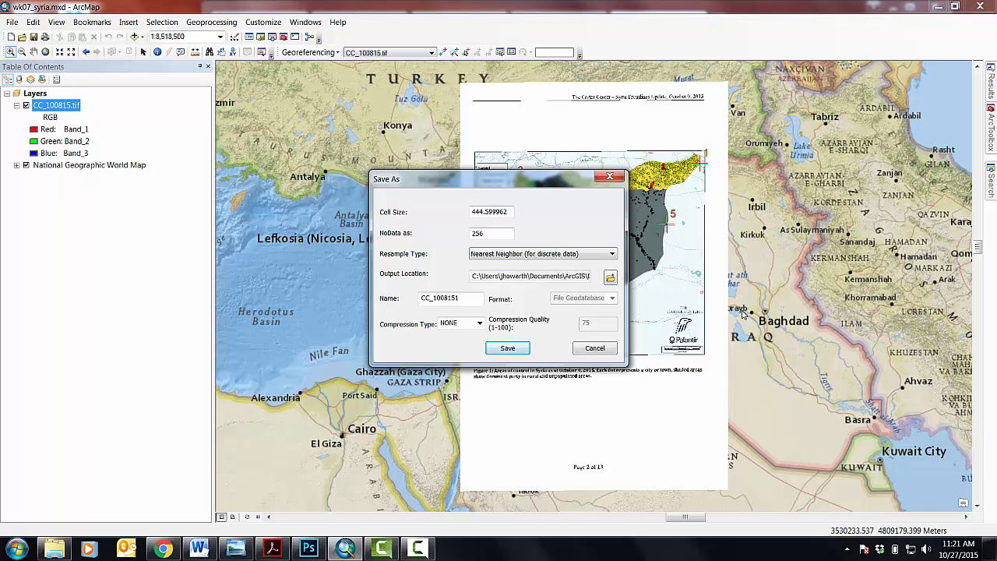
mouse_move(570, 275)
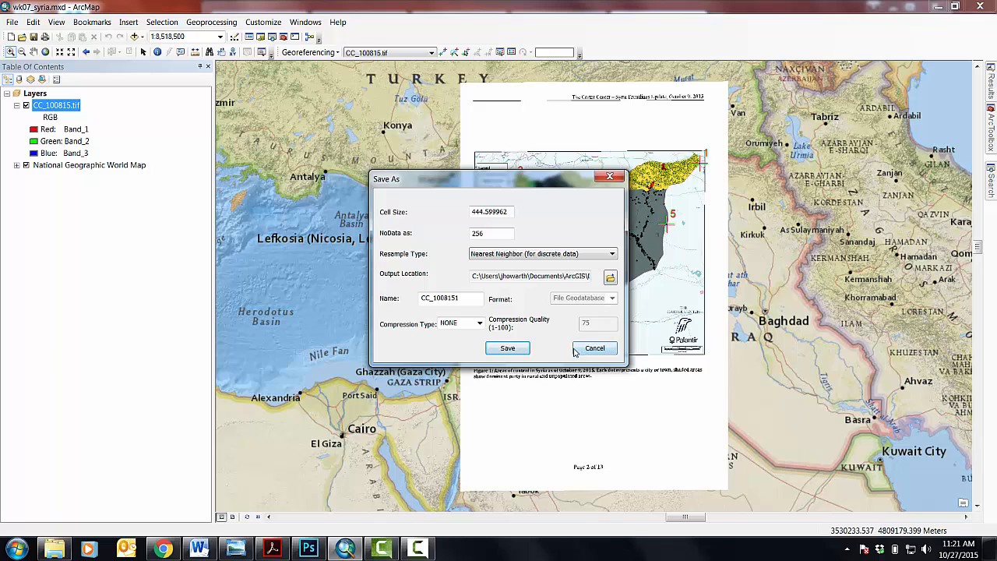
mouse_move(526, 216)
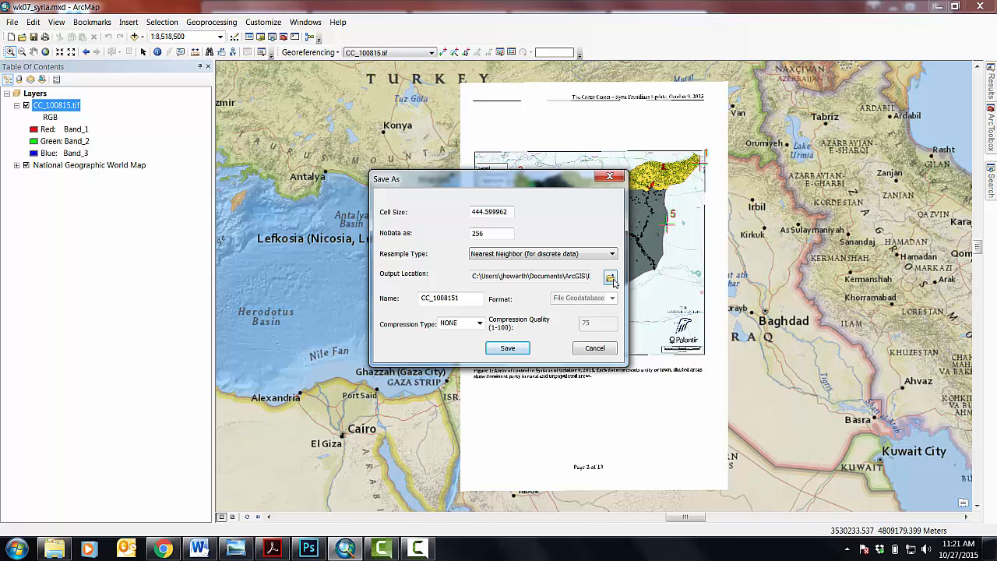
Browse for the output location and navigate into the gg120 o7_tutorial folder
click(610, 278)
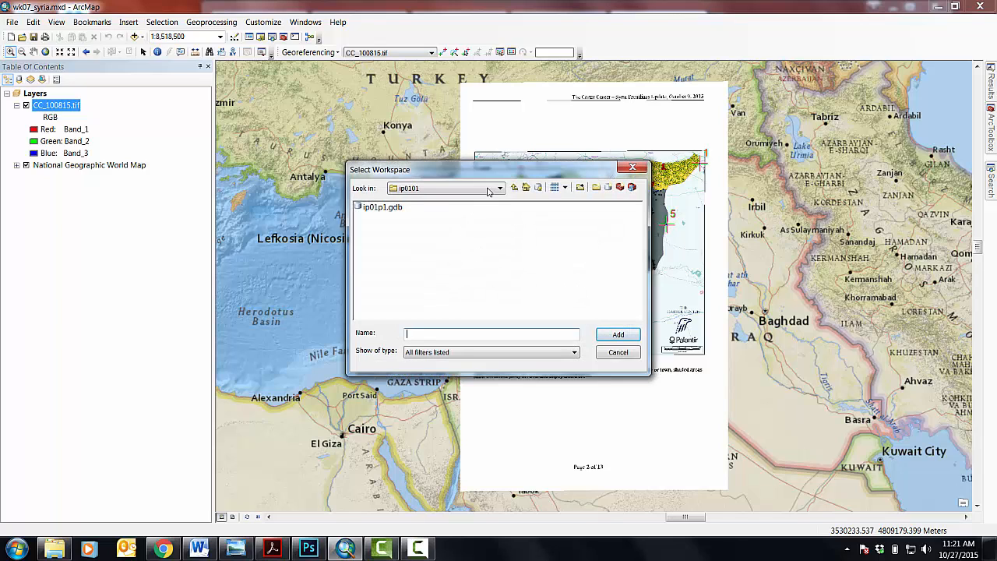
click(499, 187)
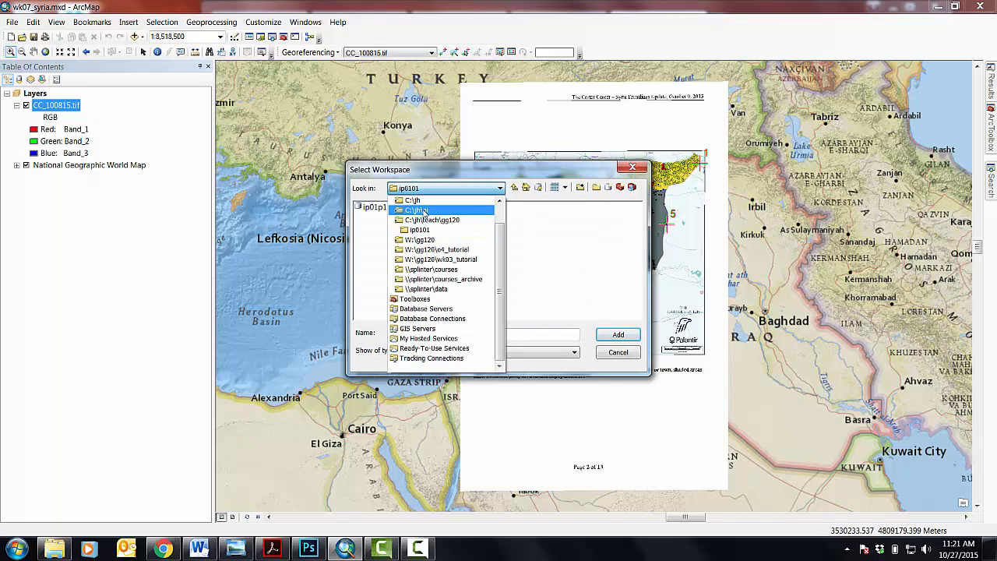
click(436, 249)
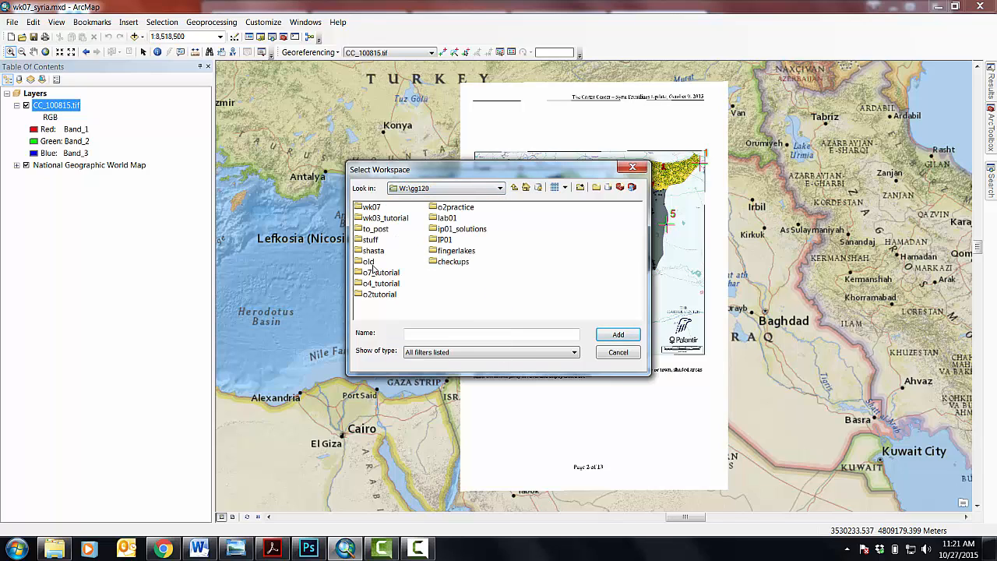
double_click(381, 271)
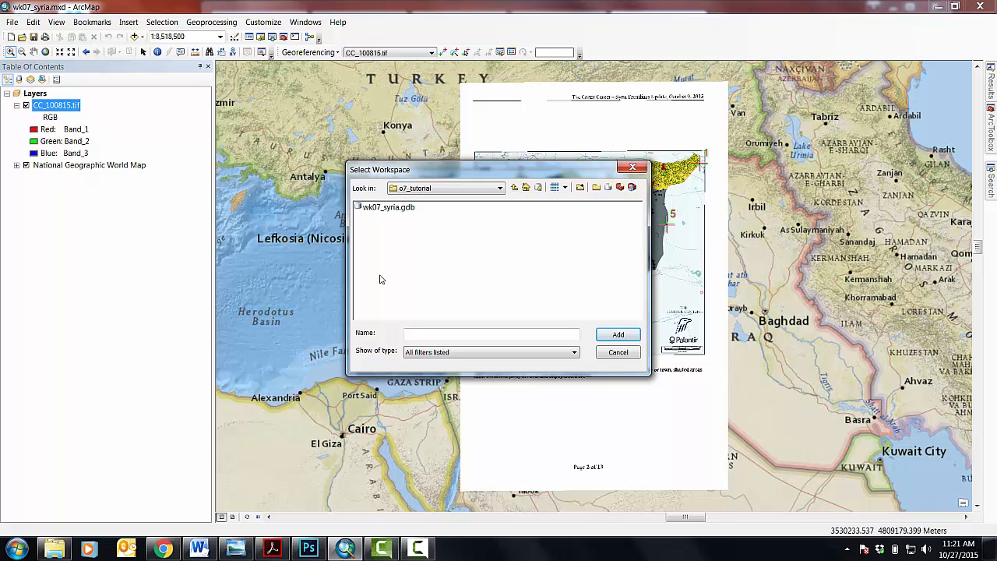
Select wk07_syria.gdb as the rectify output workspace and add it
double_click(387, 206)
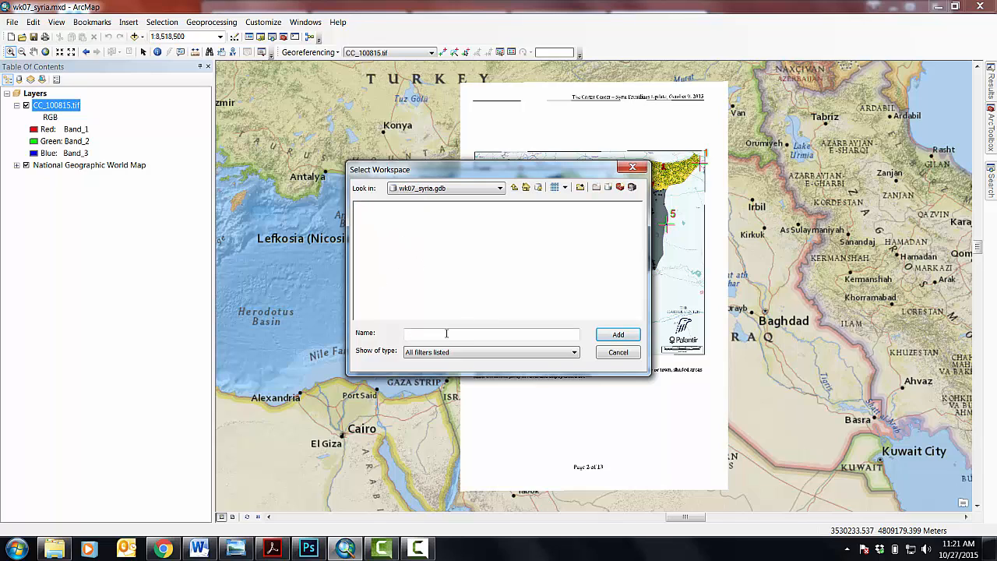
click(515, 187)
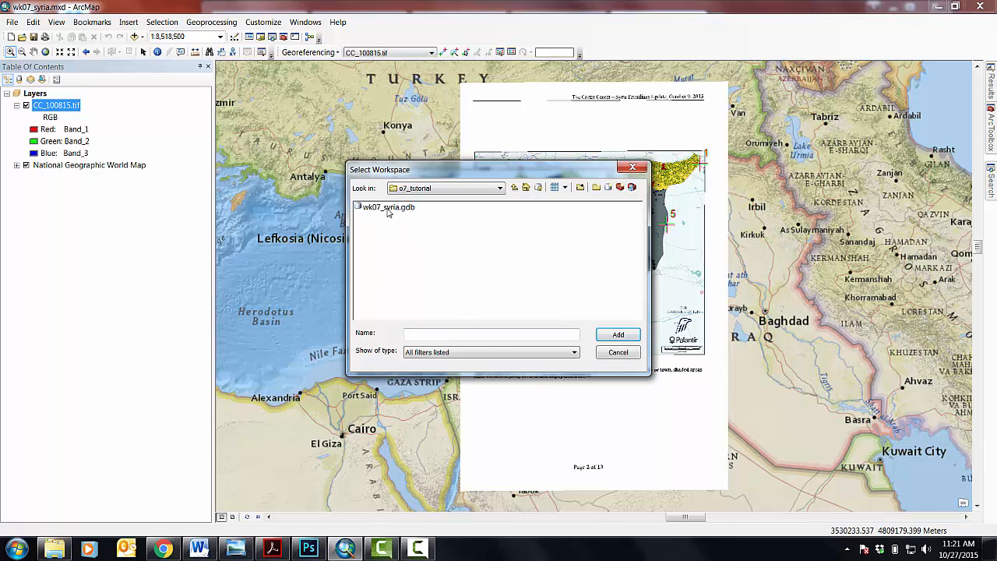
click(388, 207)
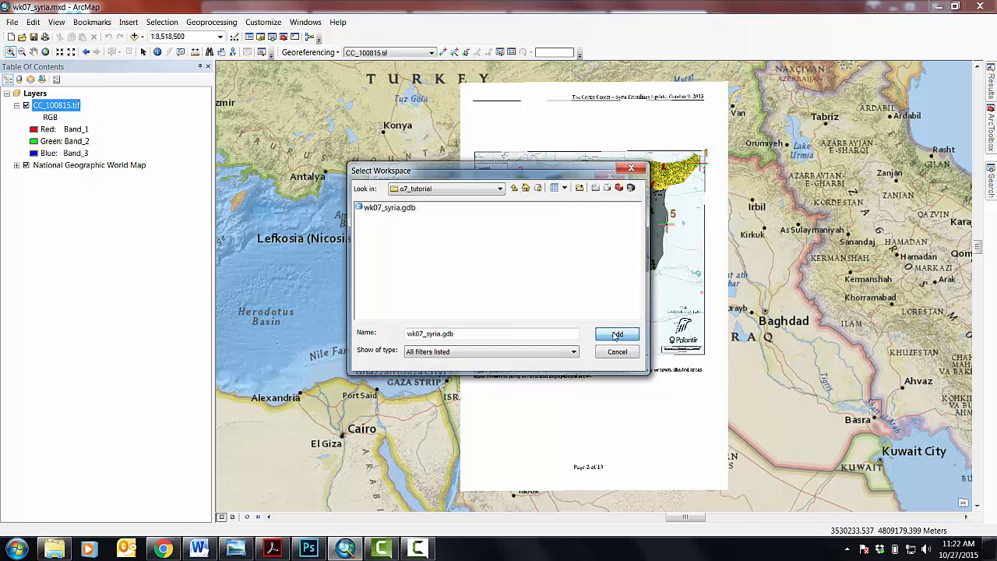
click(616, 334)
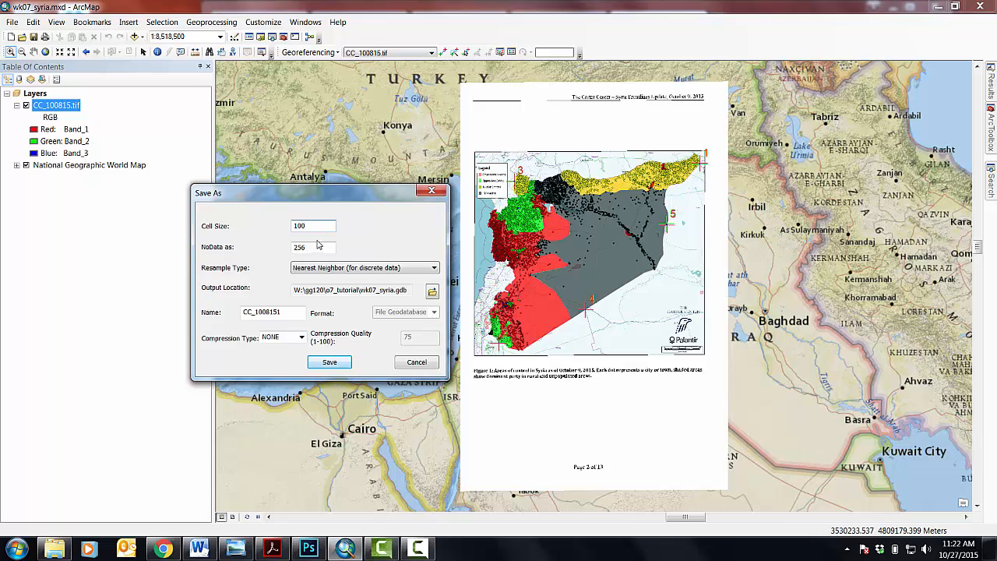
mouse_move(515, 316)
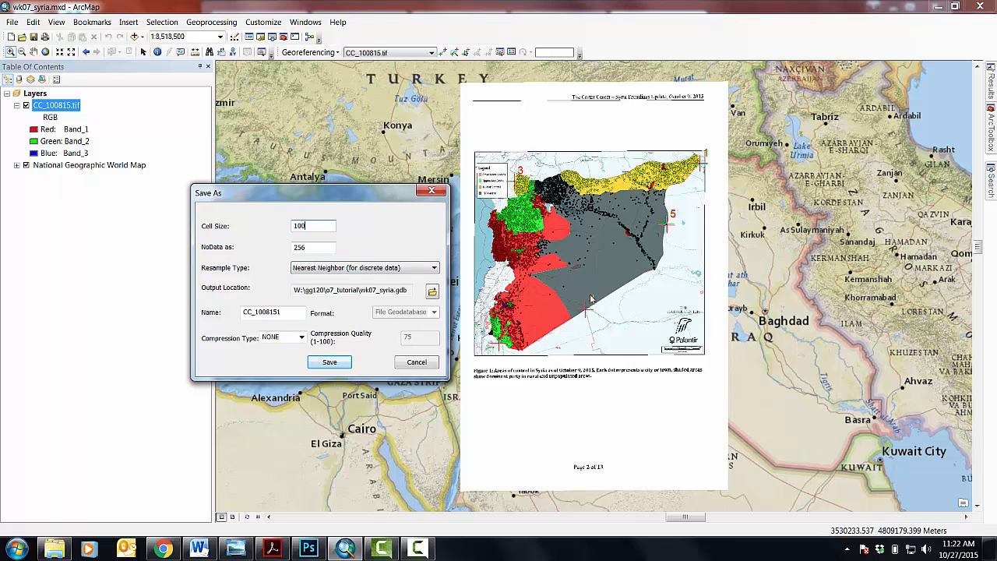
mouse_move(581, 222)
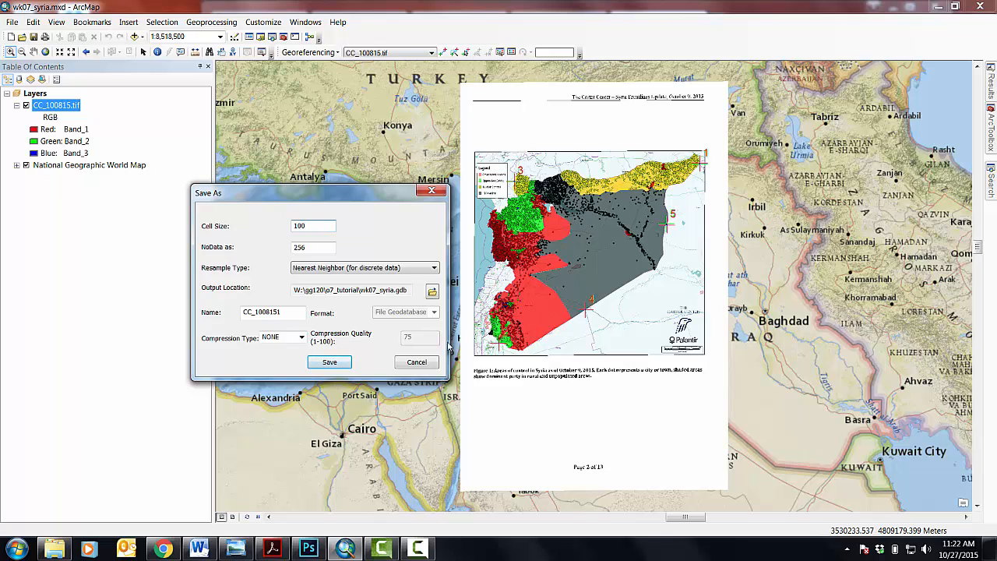
mouse_move(371, 234)
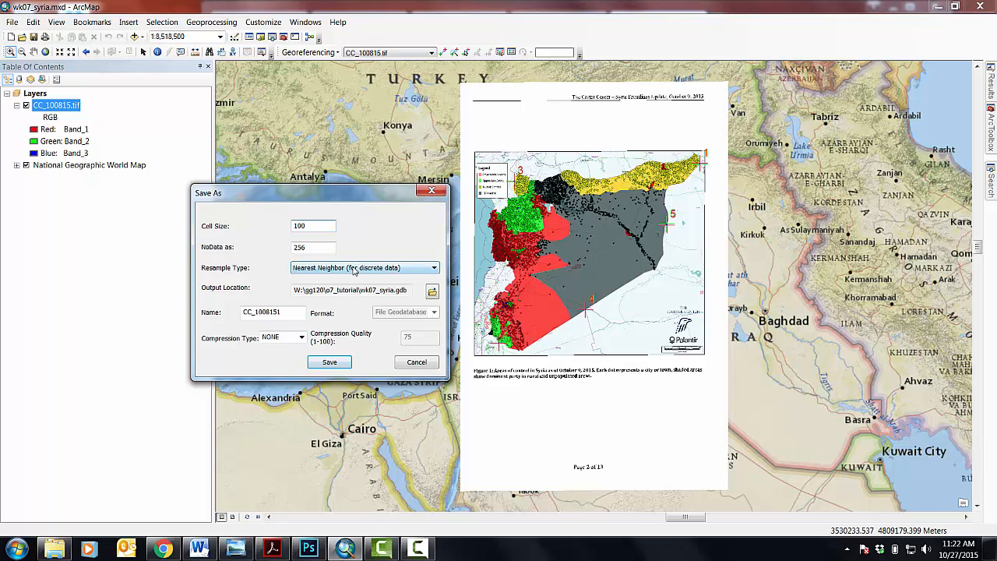
Choose Bilinear Interpolation as the Resample Type
click(362, 267)
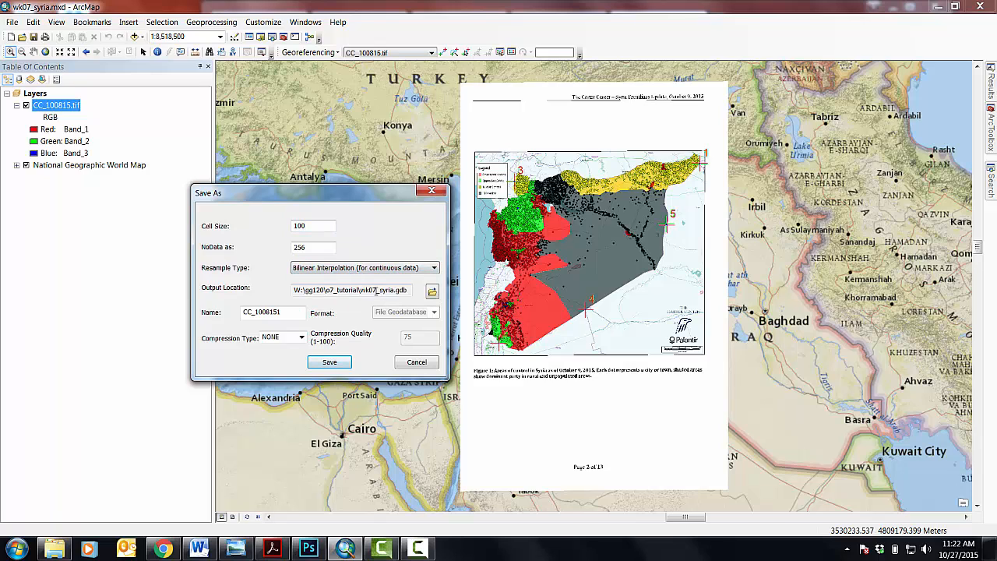
mouse_move(585, 328)
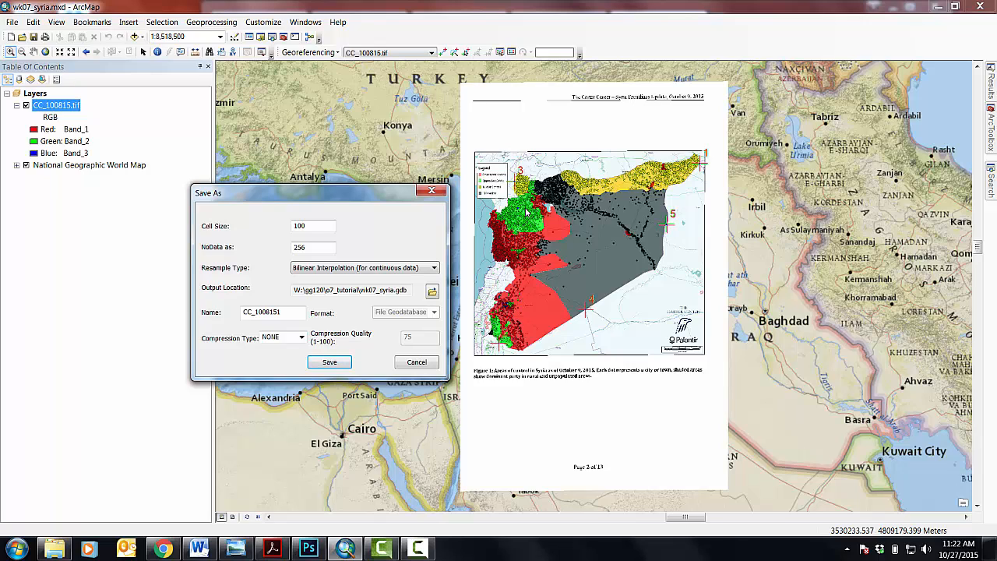
mouse_move(317, 261)
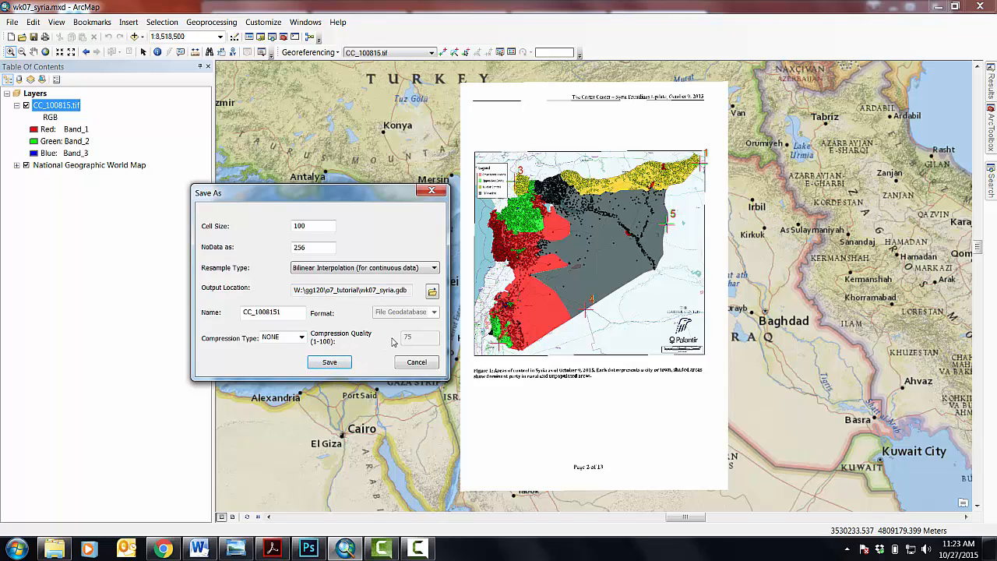
Replace the output raster name with 'Syria_gr'
click(272, 312)
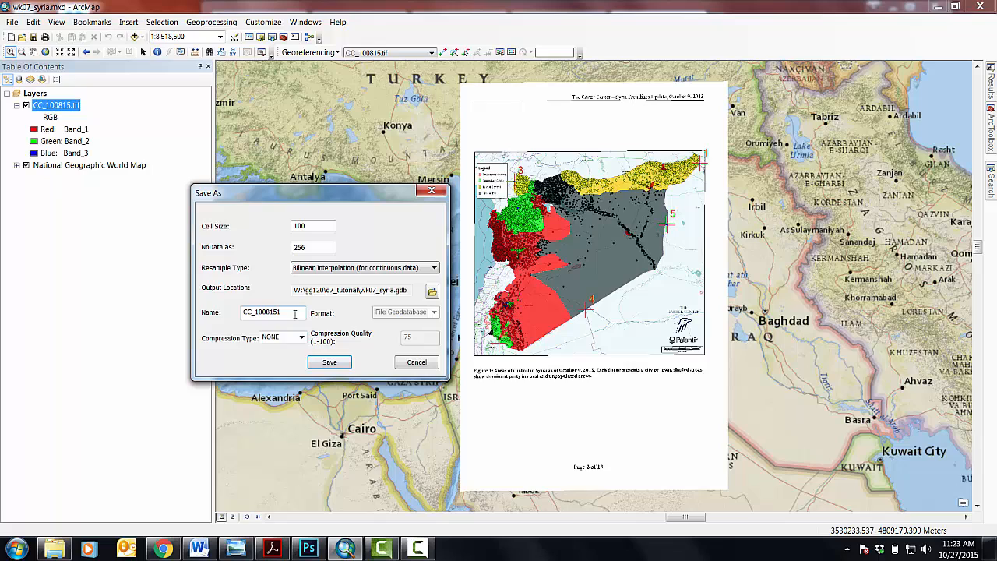
triple_click(264, 311)
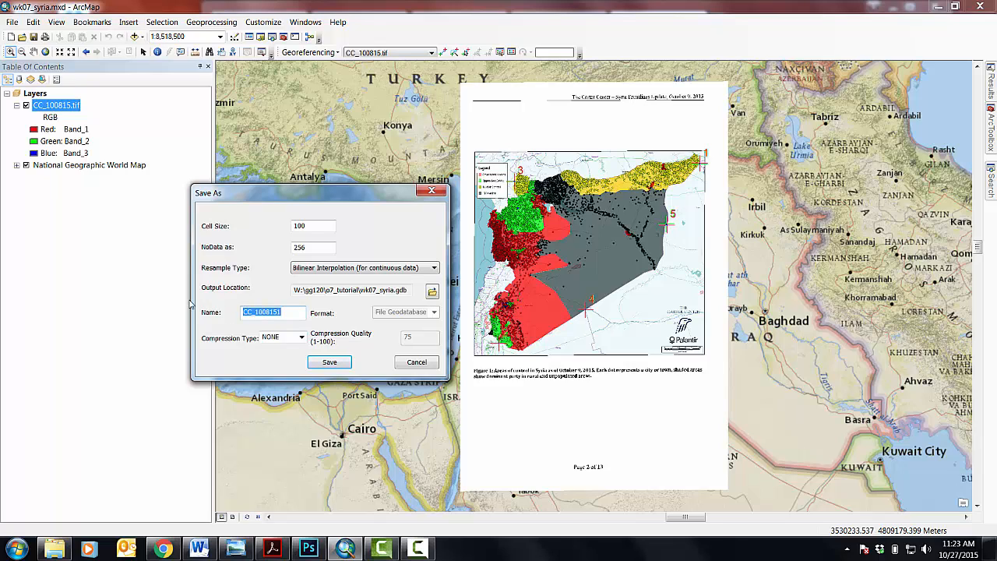
text(Syria)
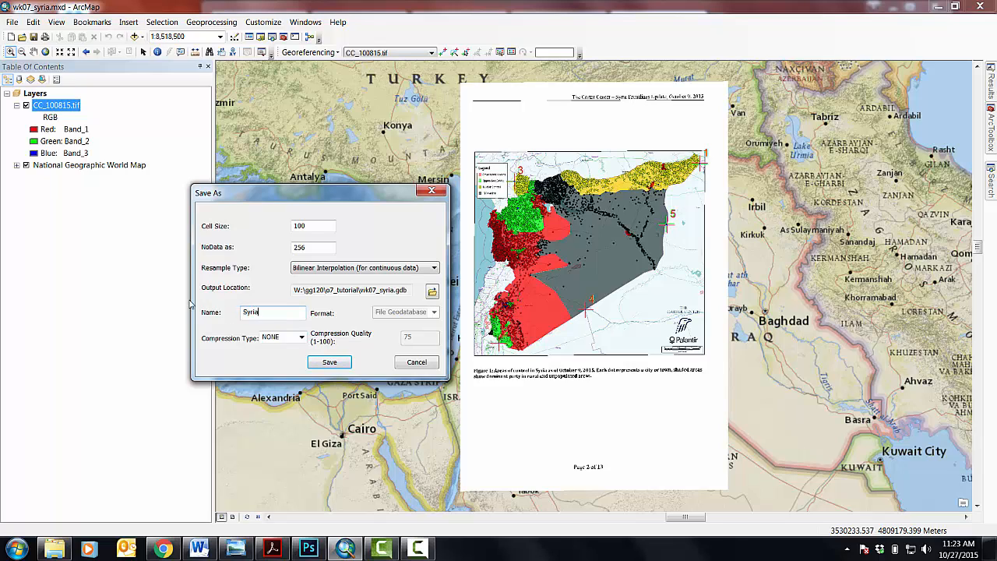
text(_gr)
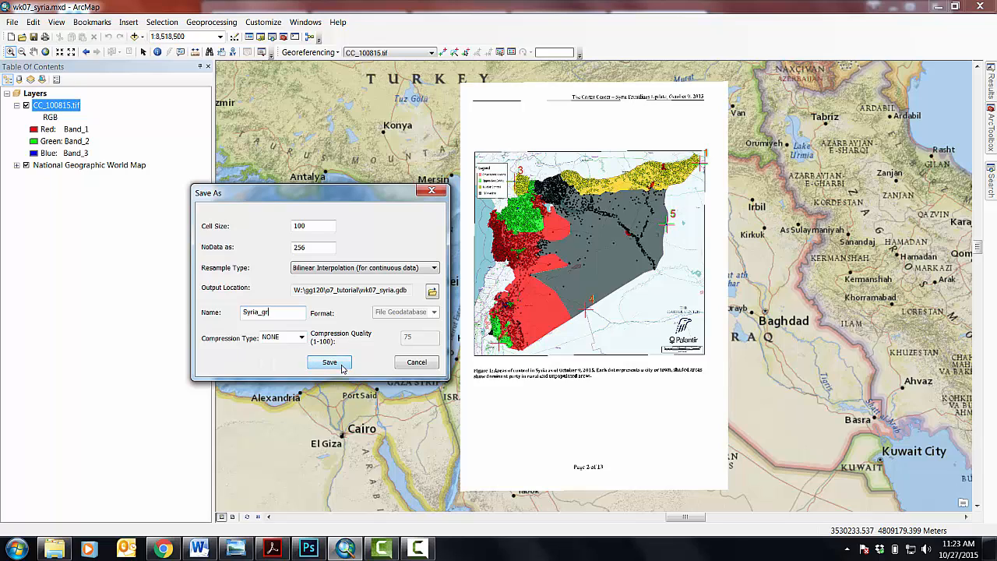
Save the rectified raster into wk07_syria.gdb
click(329, 362)
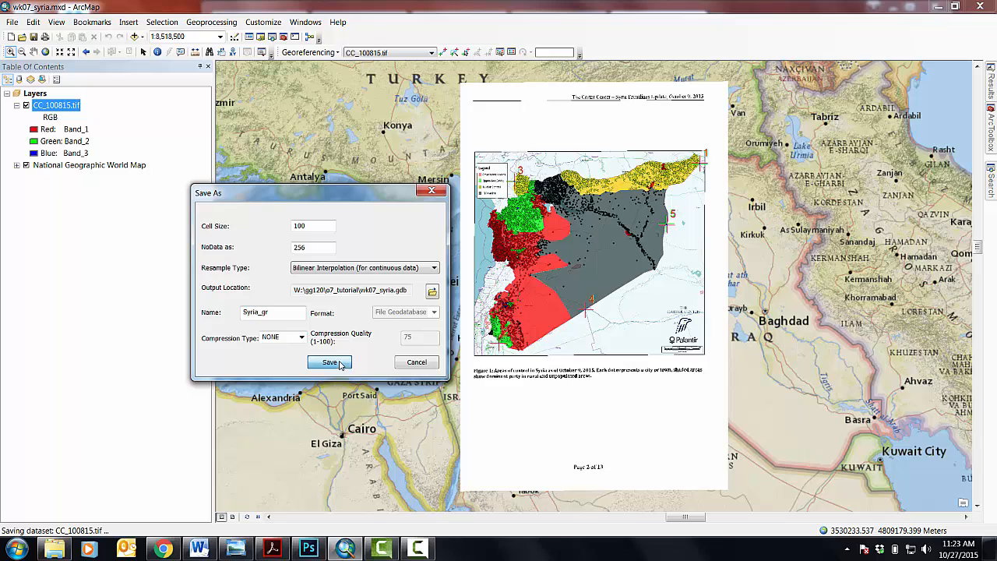
click(329, 361)
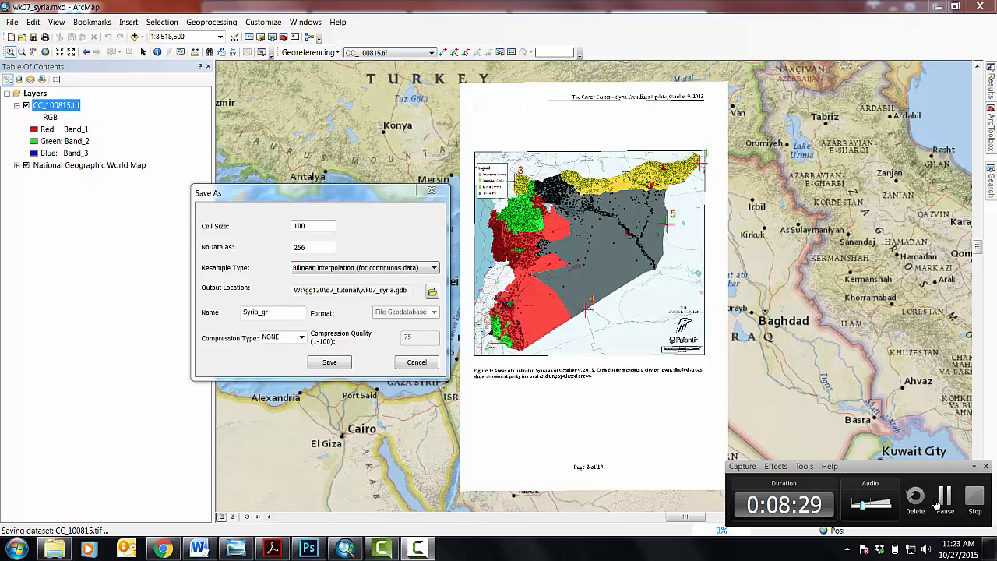
click(329, 361)
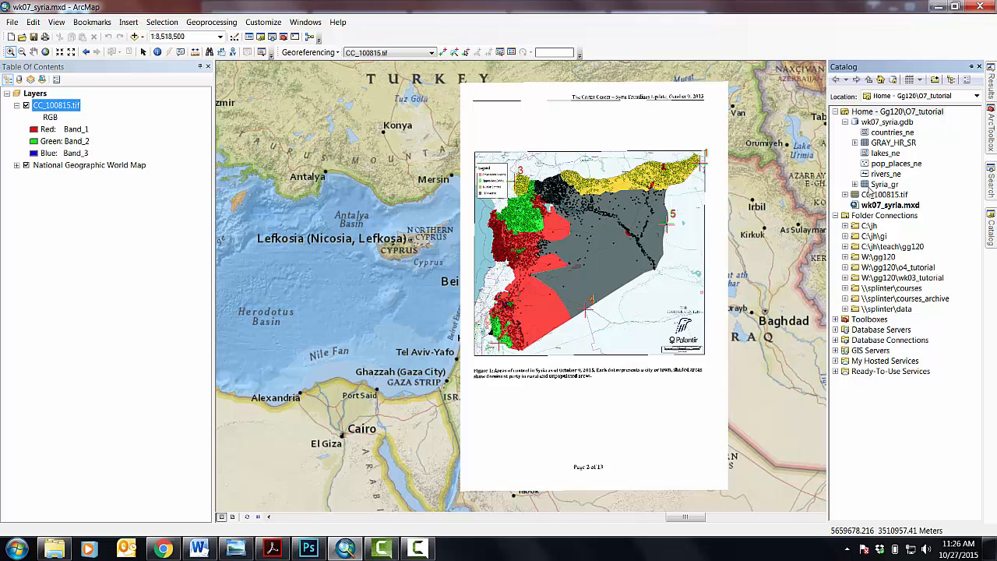
Add Syria_gr to the map and toggle it against CC_100815.tif
click(979, 66)
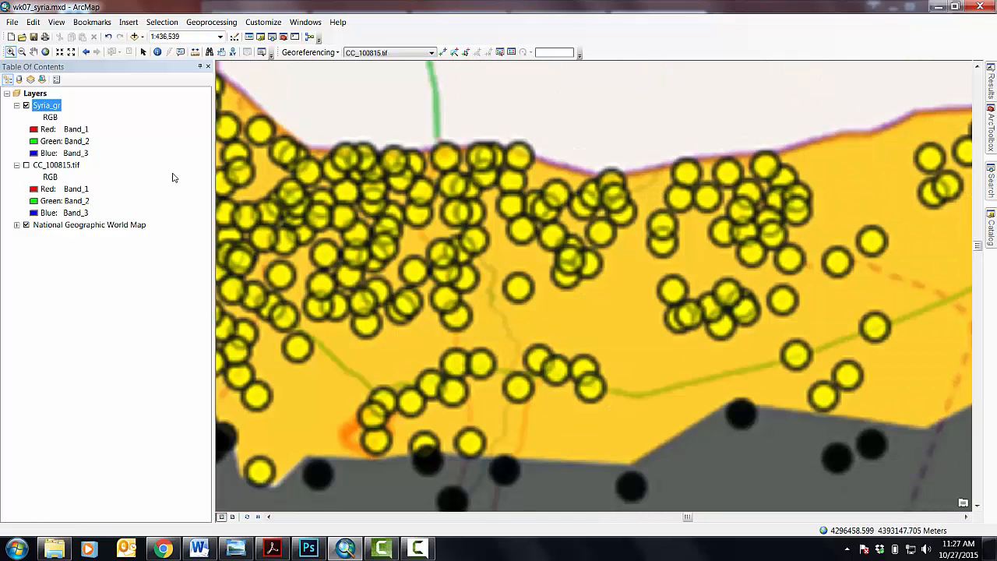
click(26, 165)
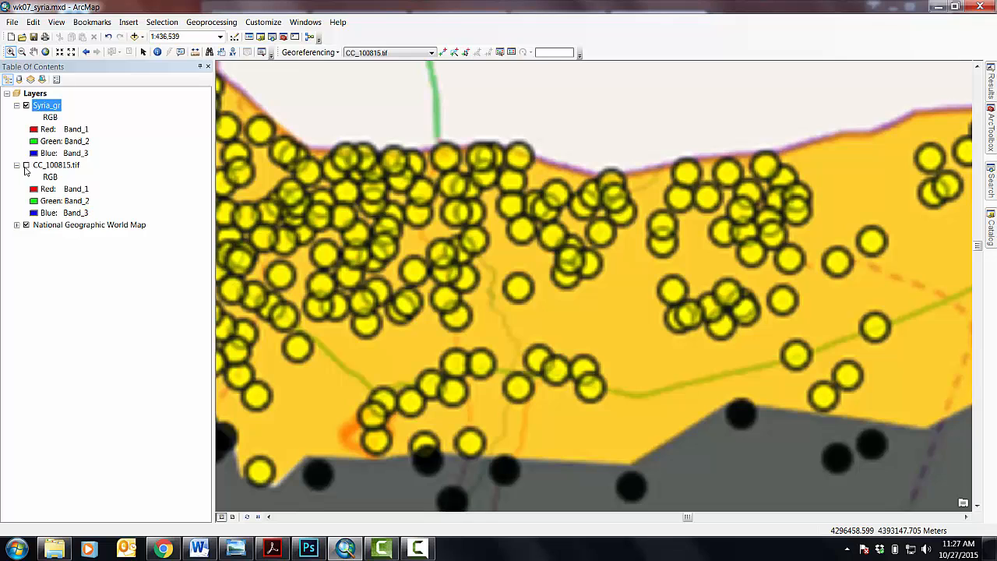
click(26, 105)
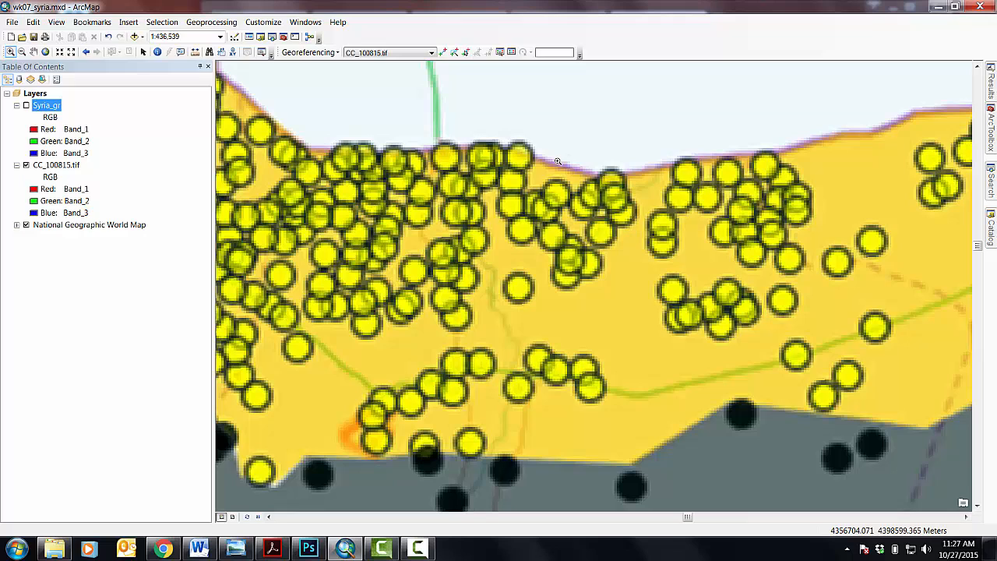
mouse_move(539, 172)
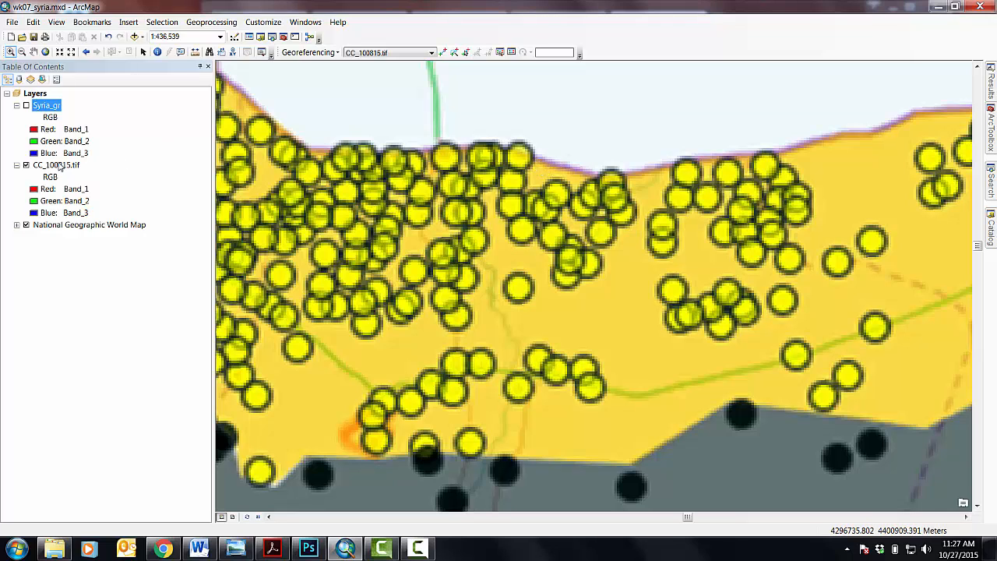
click(25, 105)
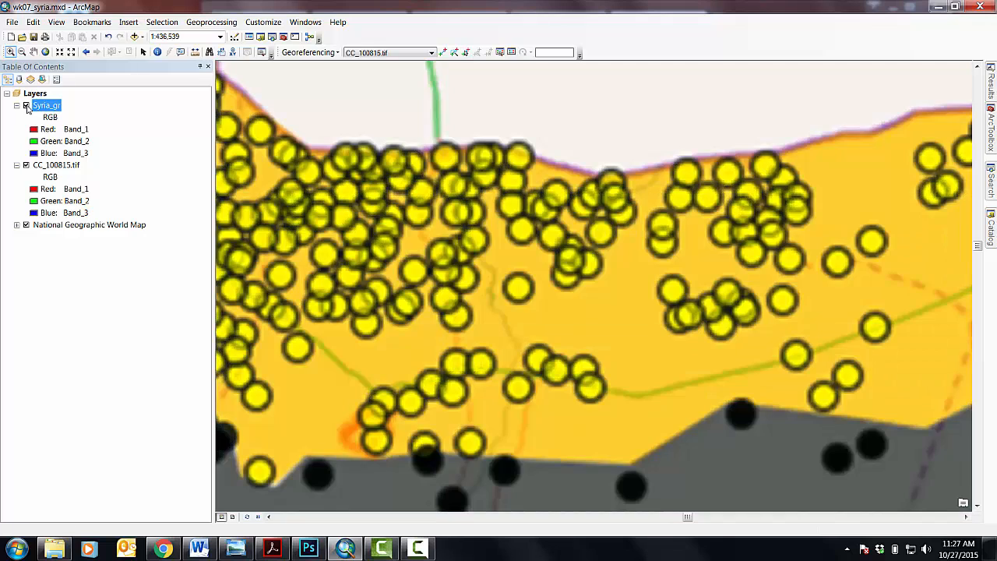
mouse_move(618, 236)
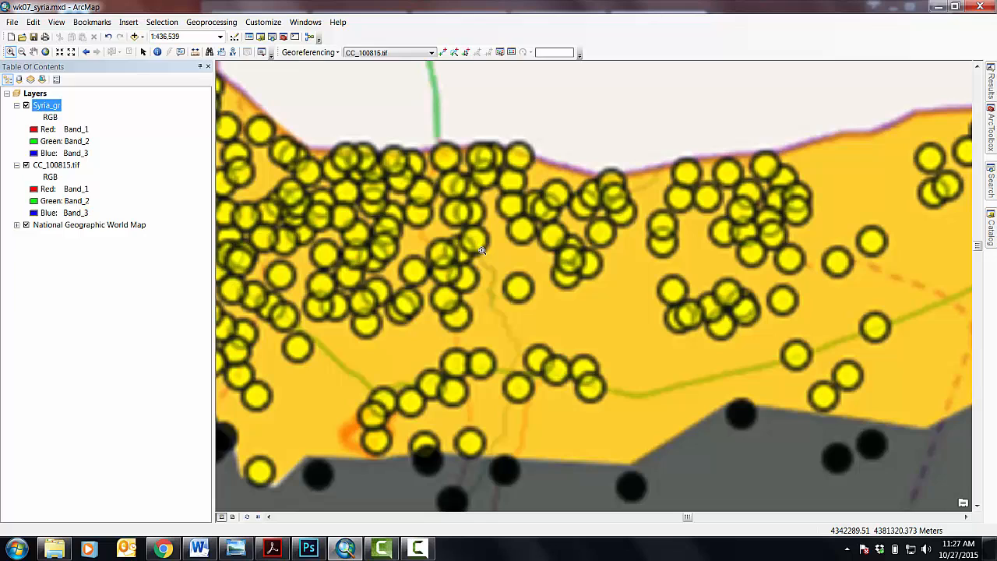
mouse_move(554, 305)
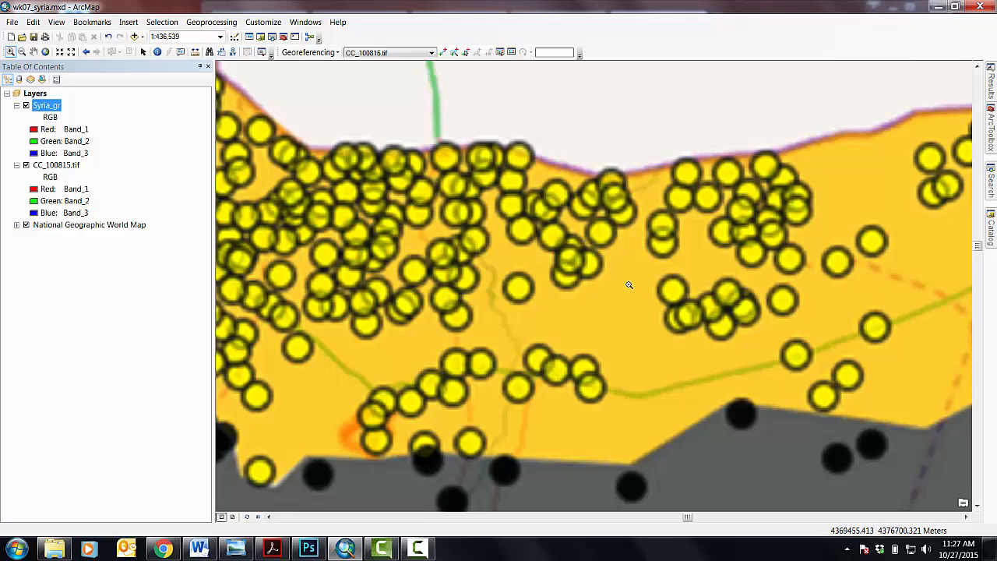
mouse_move(563, 156)
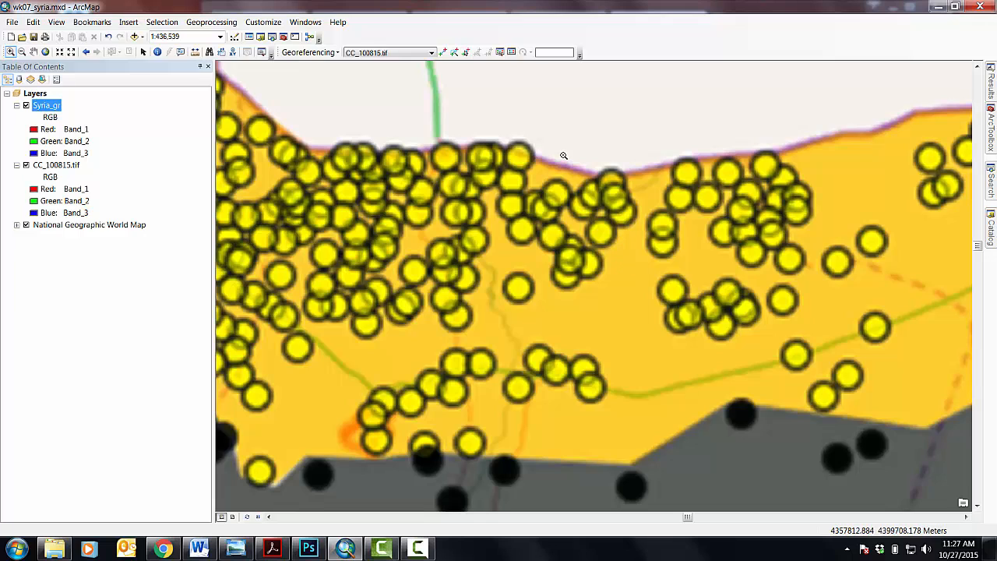
mouse_move(534, 289)
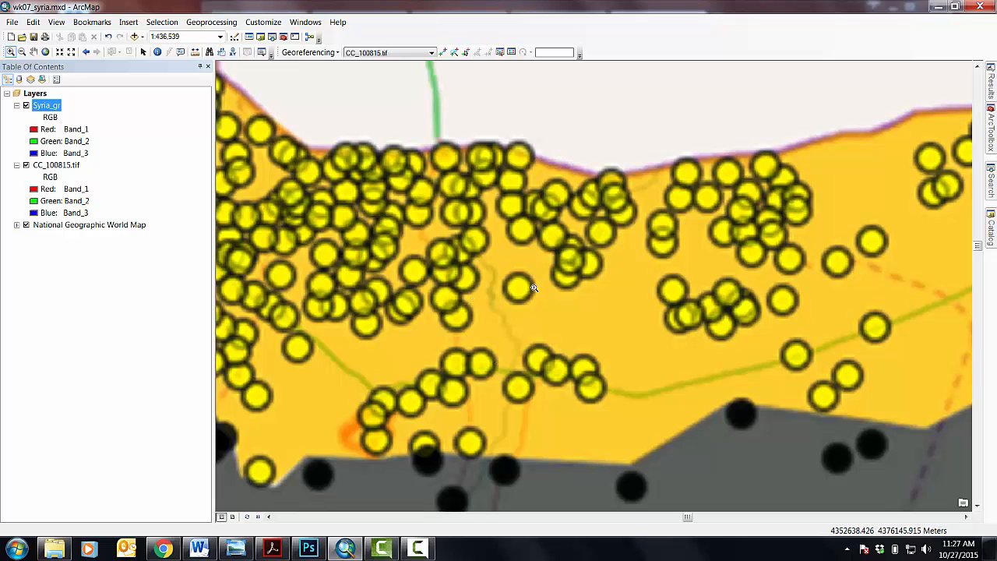
mouse_move(517, 326)
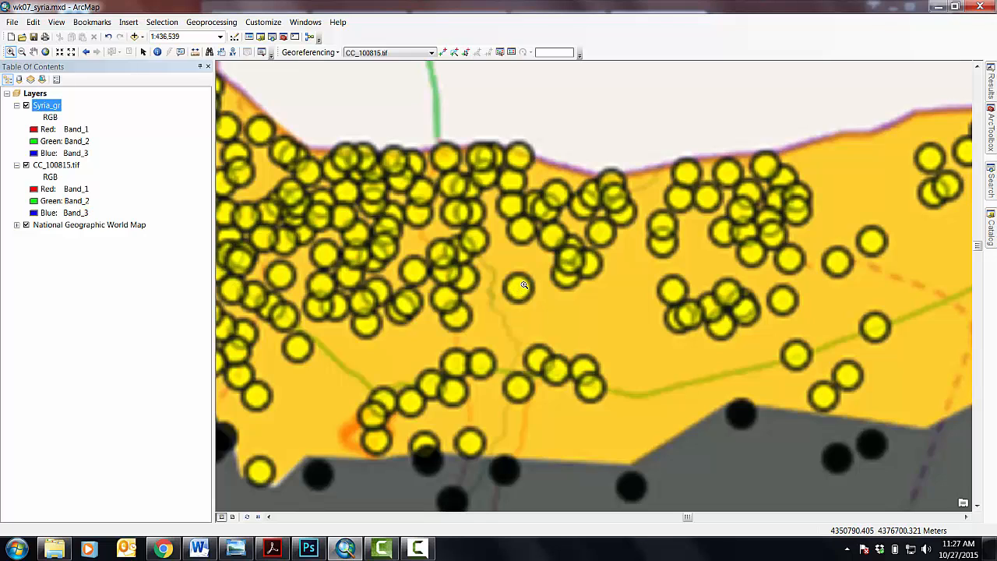
mouse_move(539, 299)
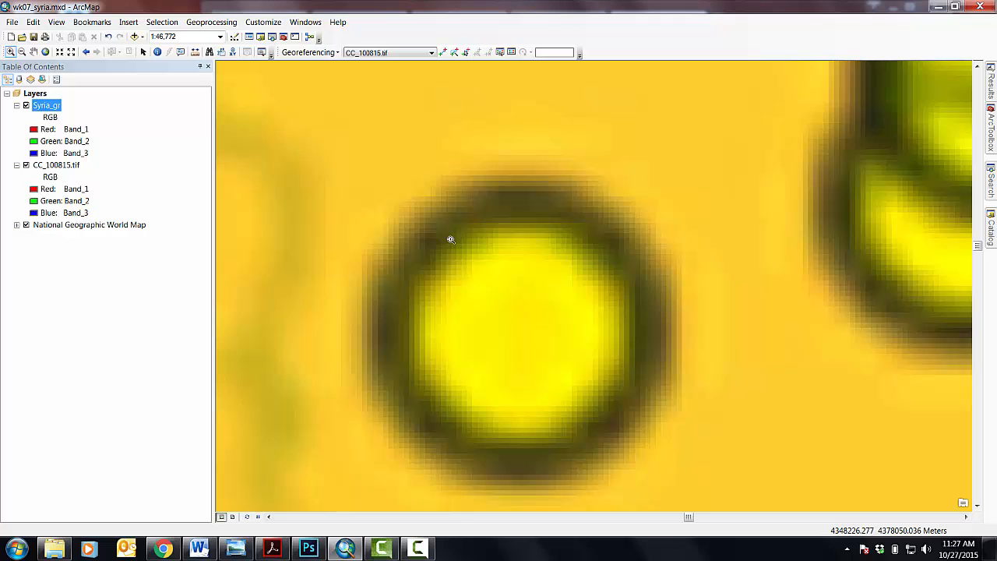
Zoom to the full extent of the Syria_gr layer
right_click(47, 105)
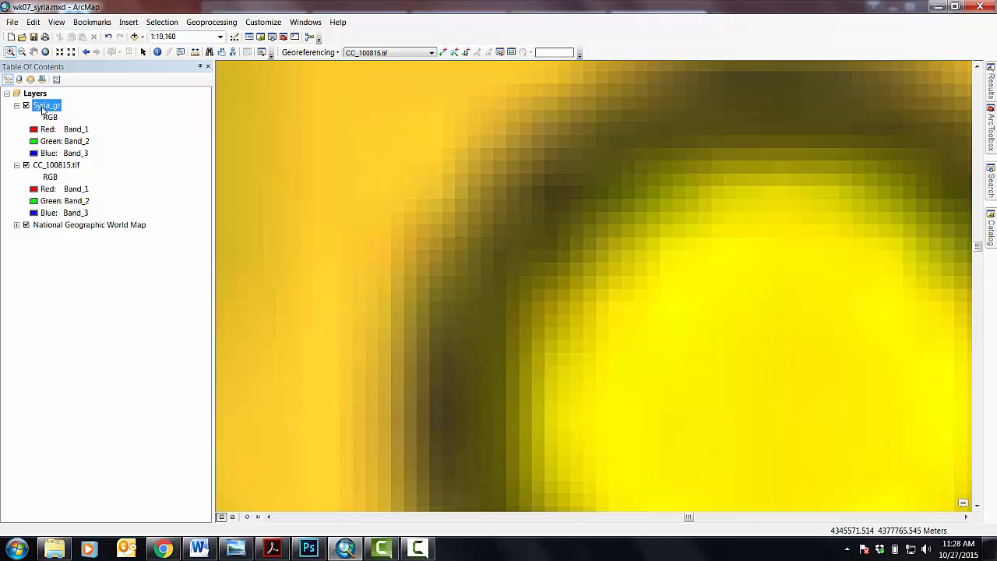
right_click(46, 105)
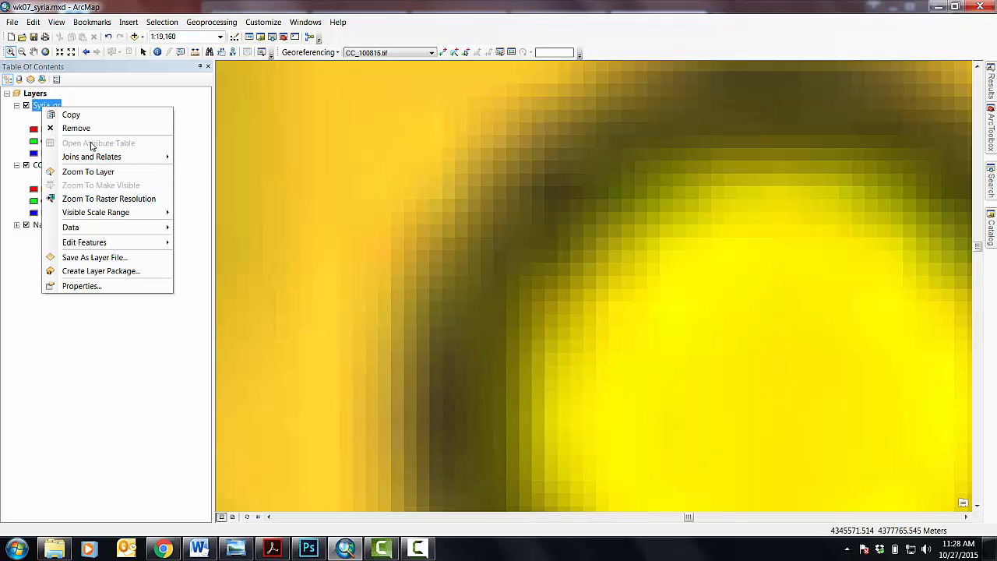
click(88, 172)
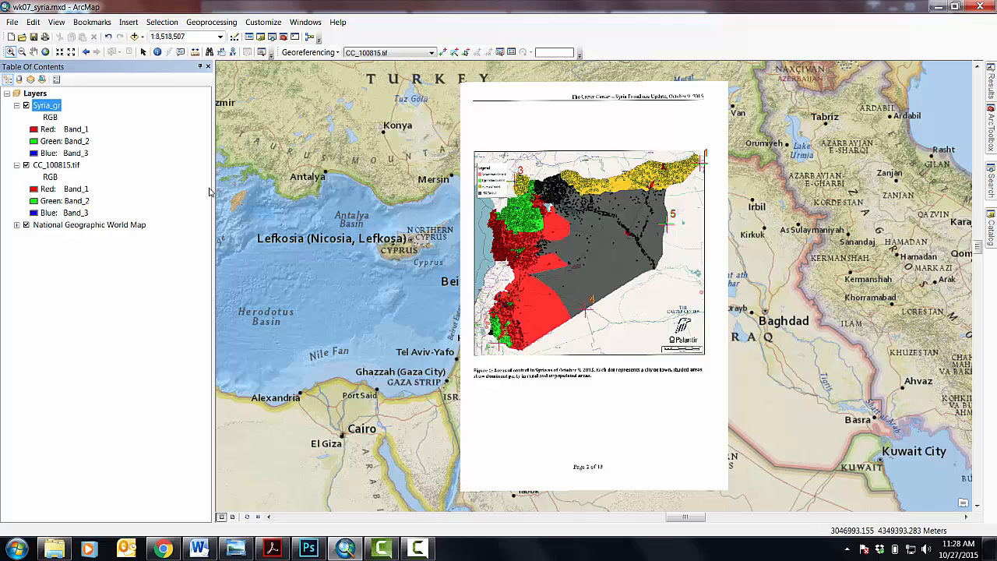
right_click(47, 105)
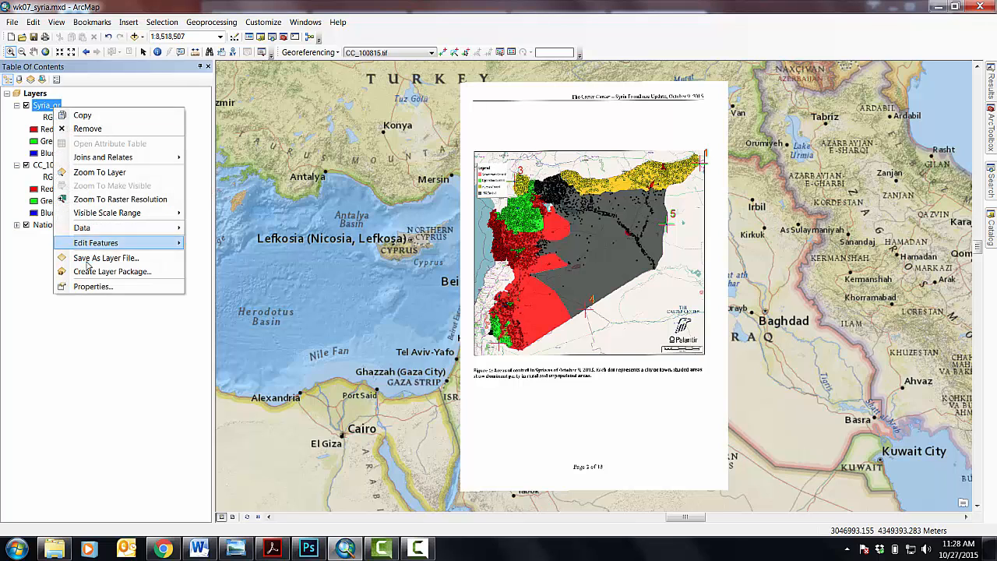
click(92, 286)
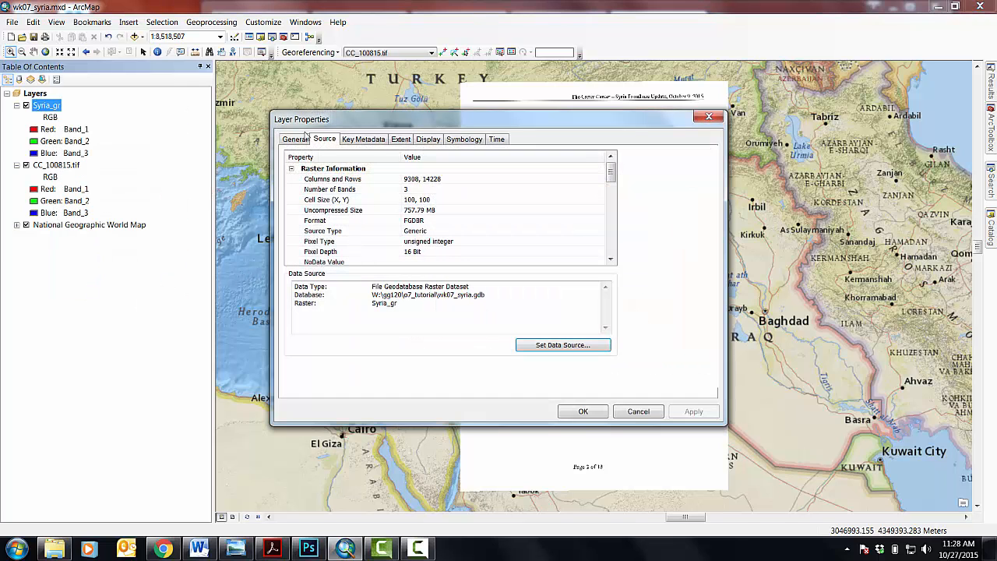
mouse_move(468, 189)
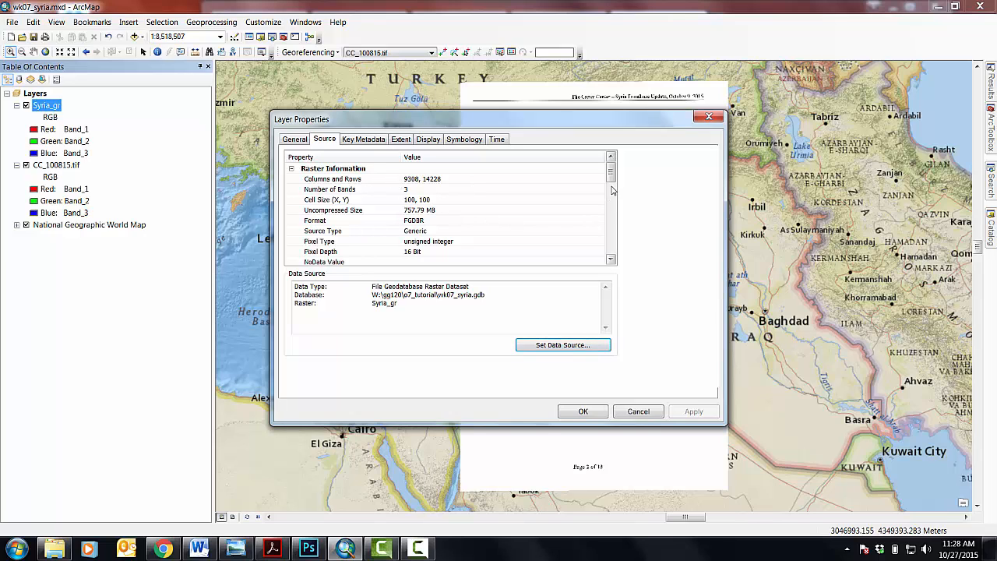
scroll(down, 3)
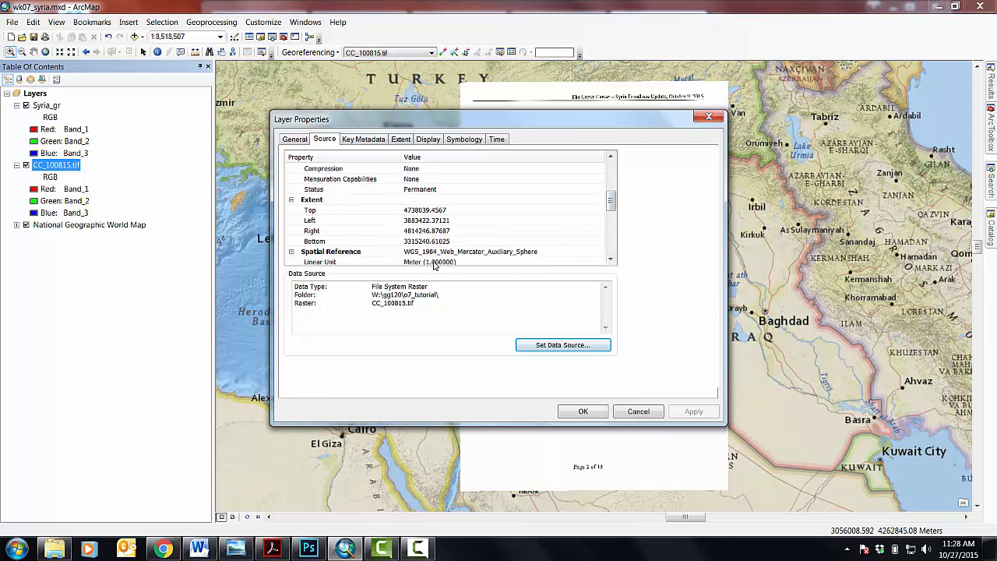
scroll(down, 3)
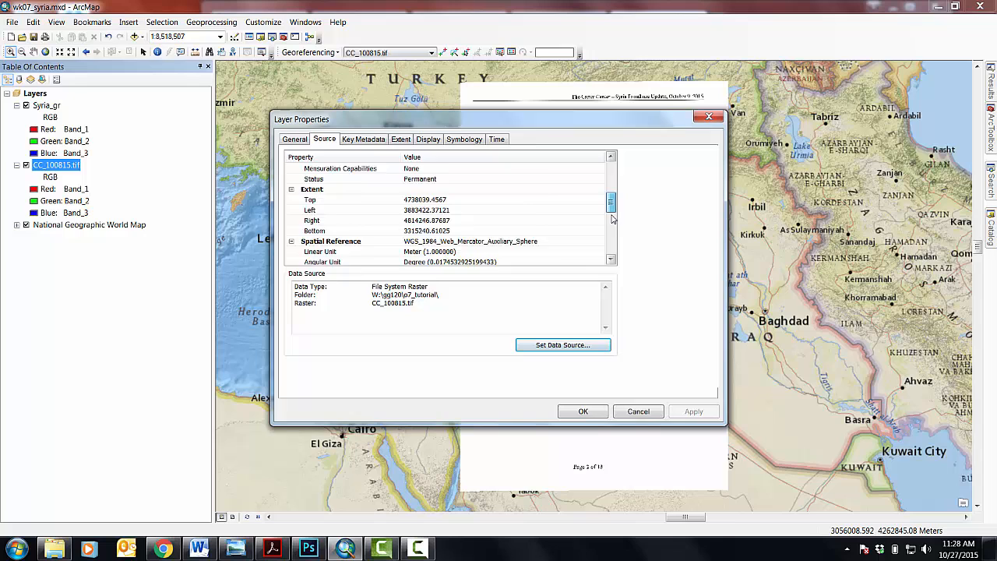
scroll(down, 3)
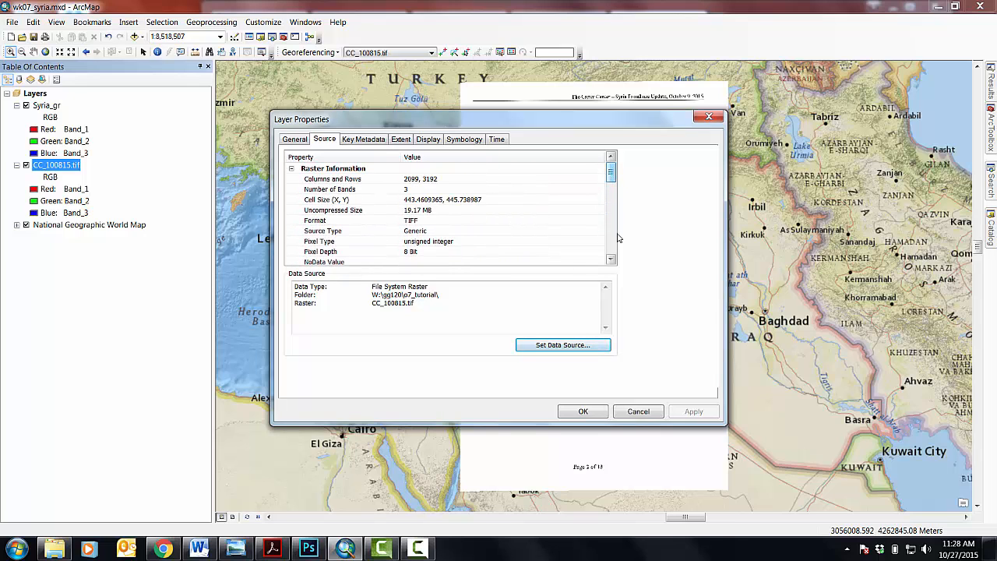
click(638, 411)
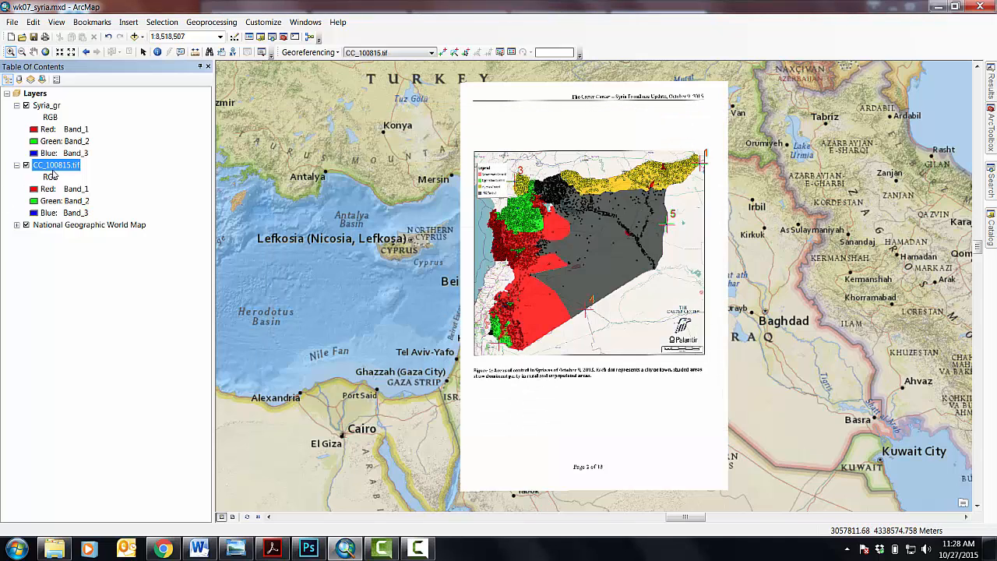
Re-add CC_100815.tif from the Catalog and accept the unknown spatial reference warning
right_click(56, 165)
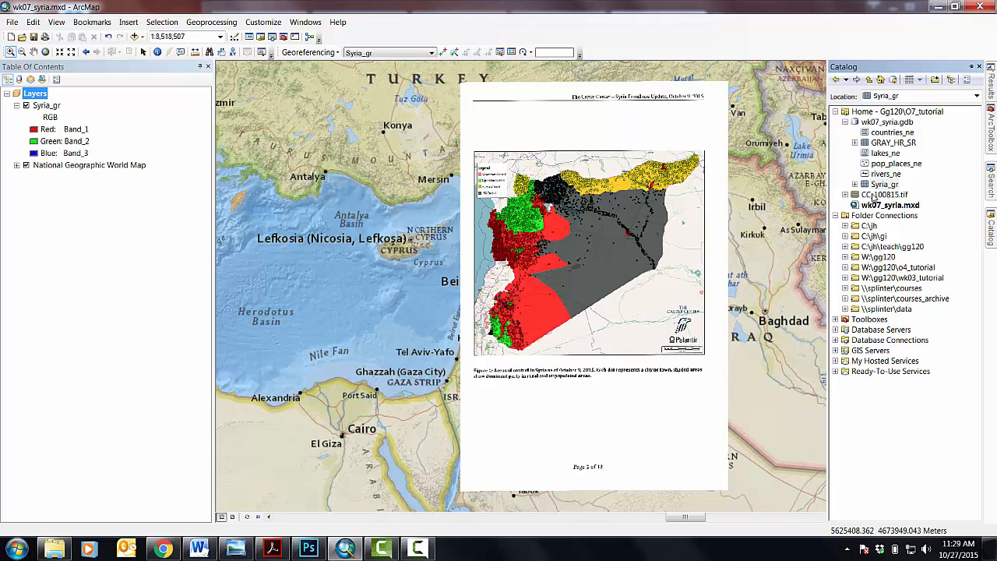
click(885, 194)
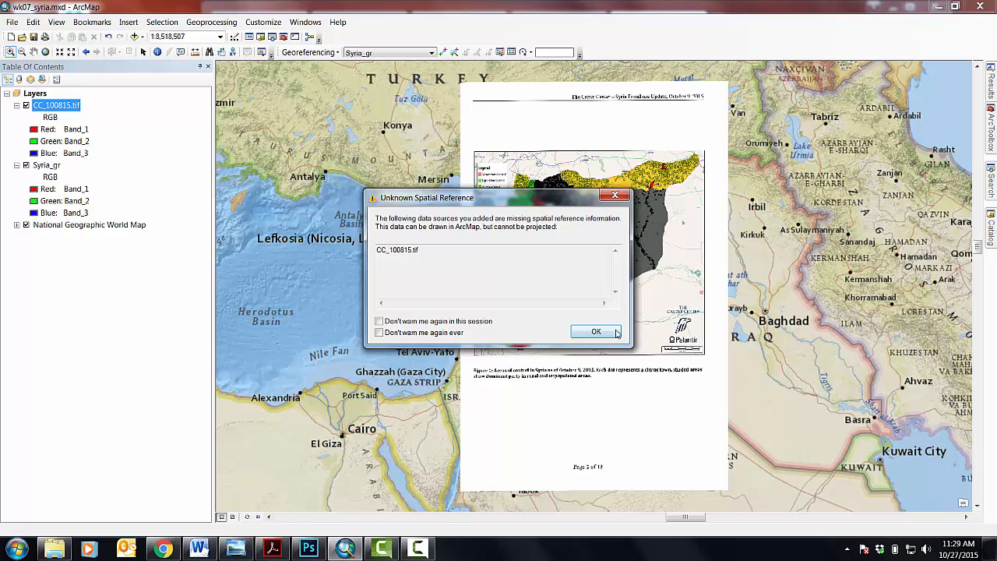
click(595, 331)
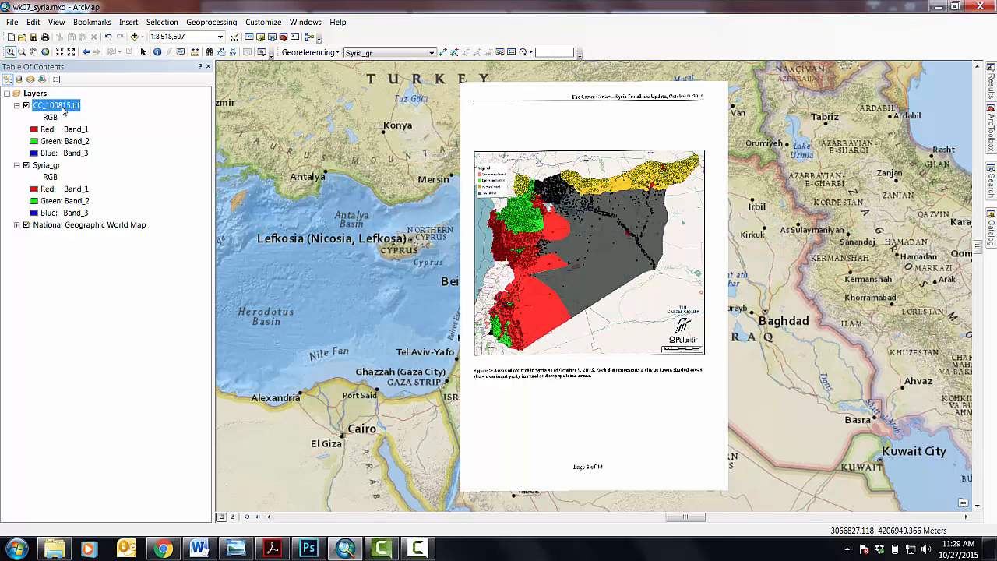
Open CC_100815.tif's layer properties and scroll to its extent and spatial reference
double_click(57, 105)
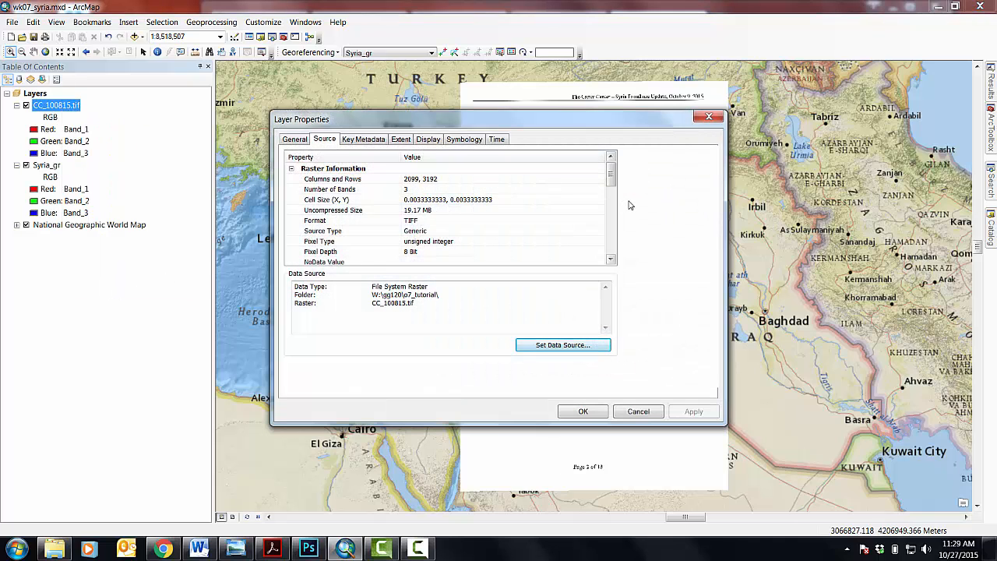
scroll(down, 3)
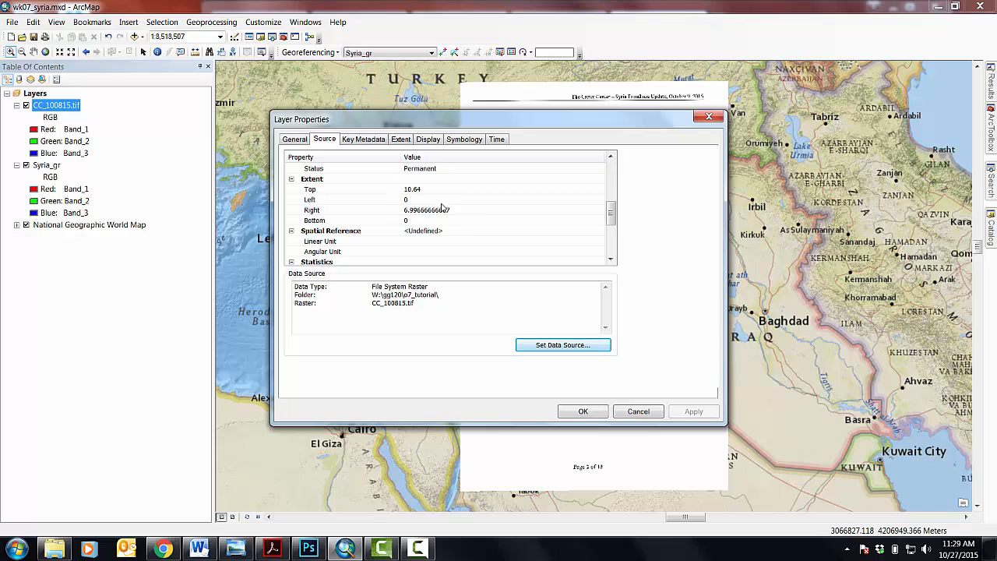
mouse_move(393, 232)
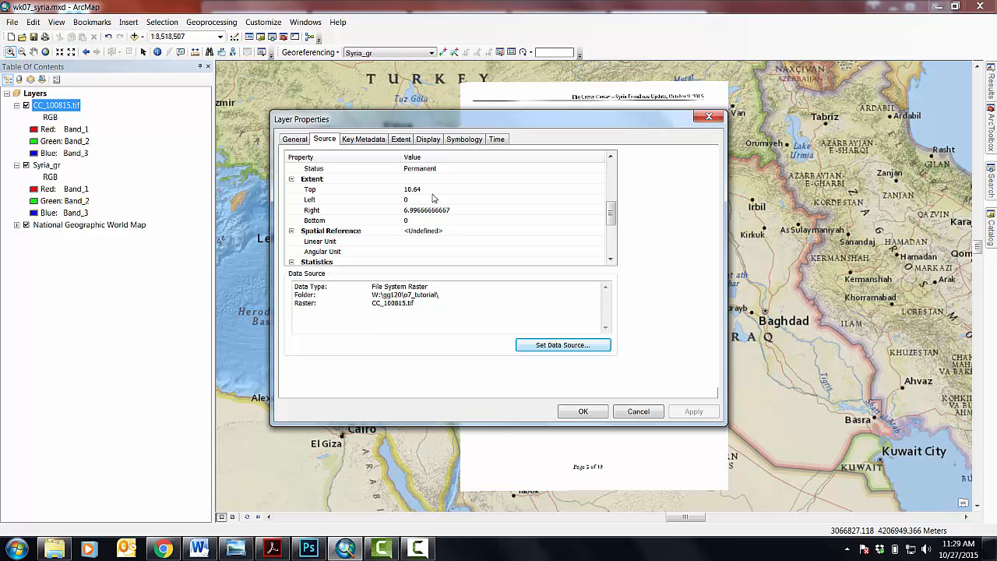
mouse_move(449, 239)
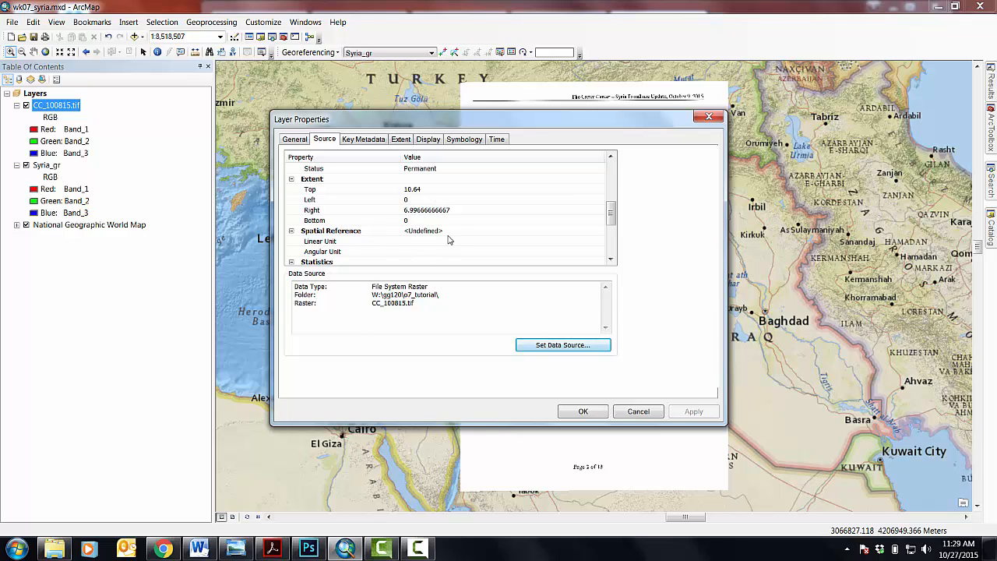
mouse_move(410, 222)
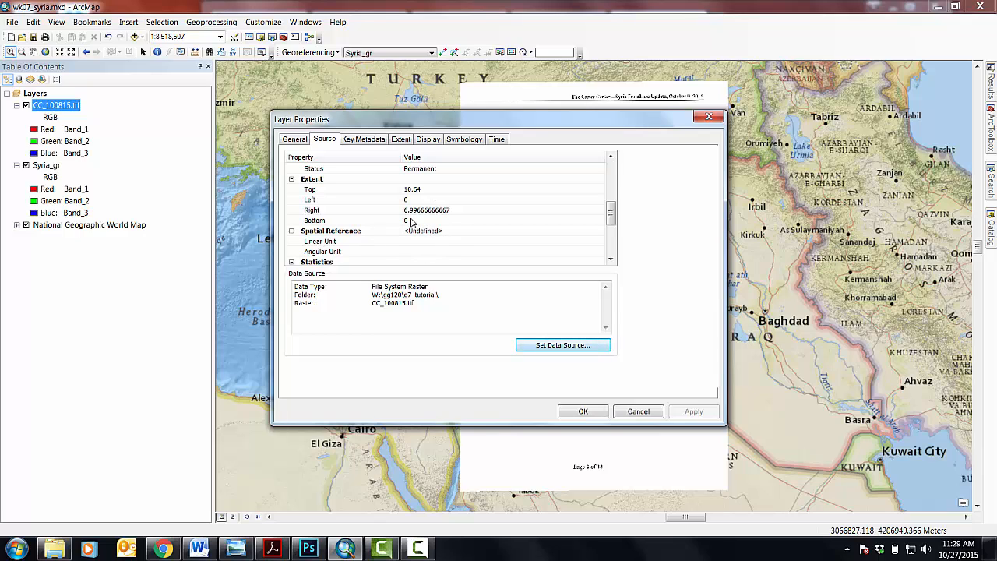
mouse_move(319, 205)
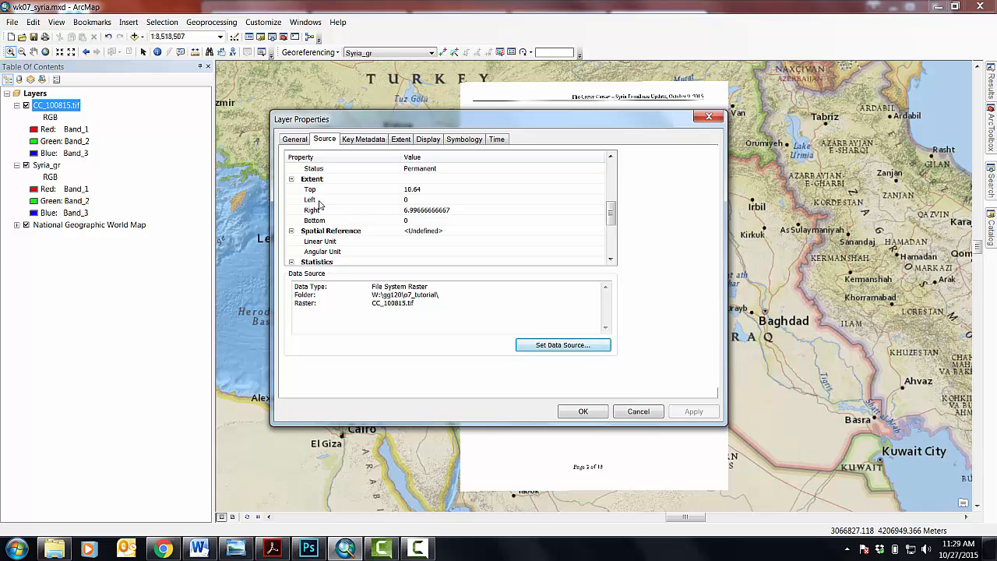
mouse_move(413, 206)
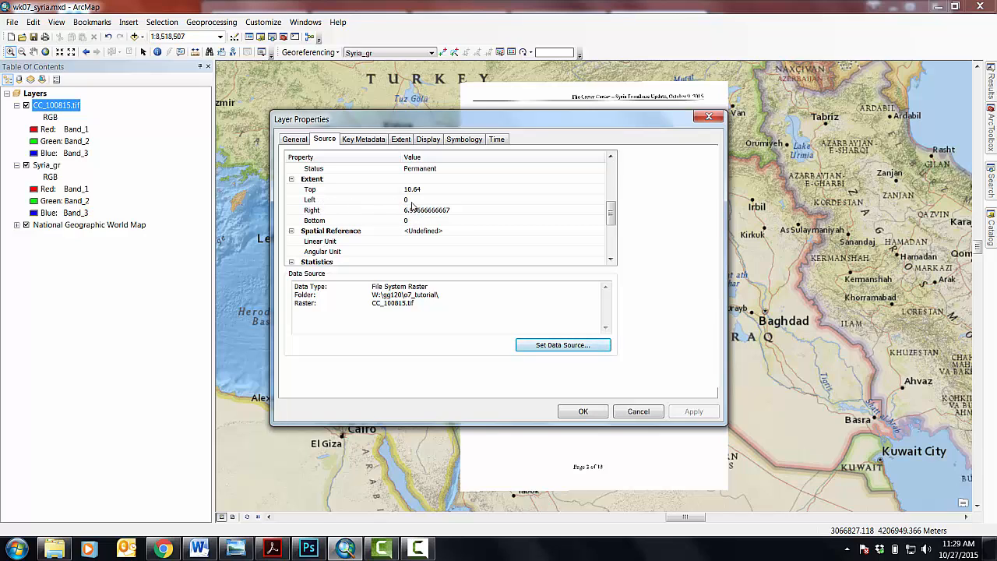
mouse_move(413, 232)
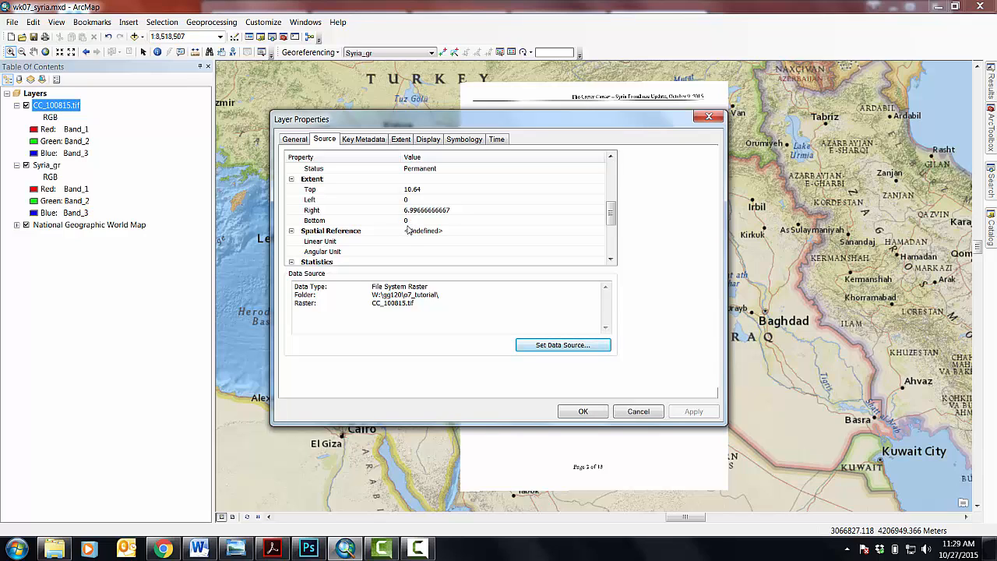
mouse_move(413, 222)
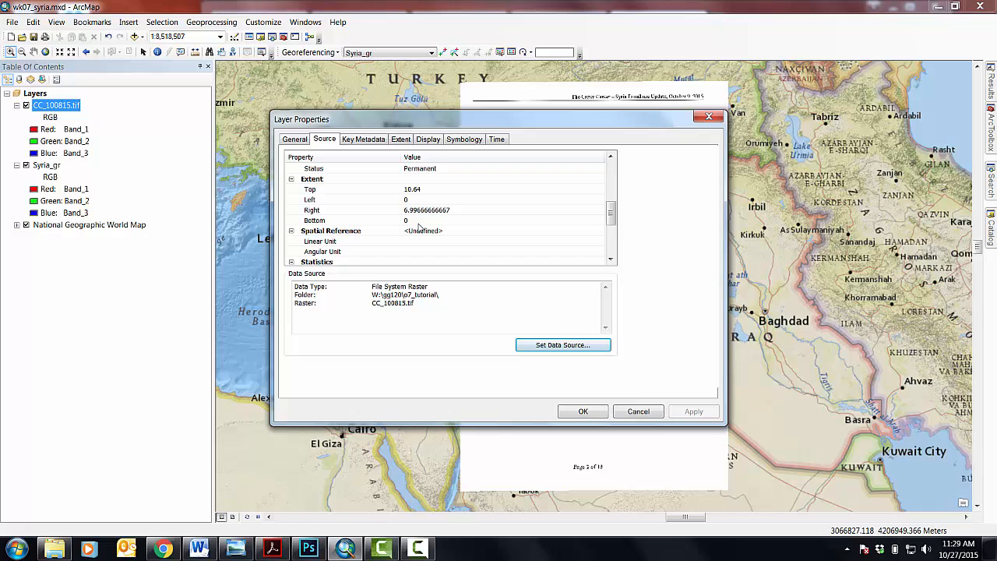
mouse_move(440, 546)
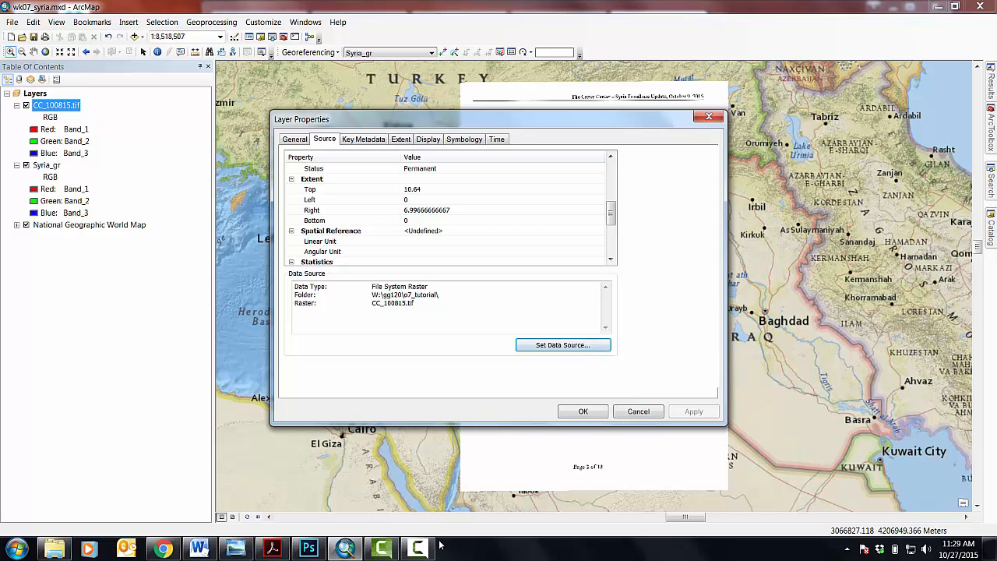